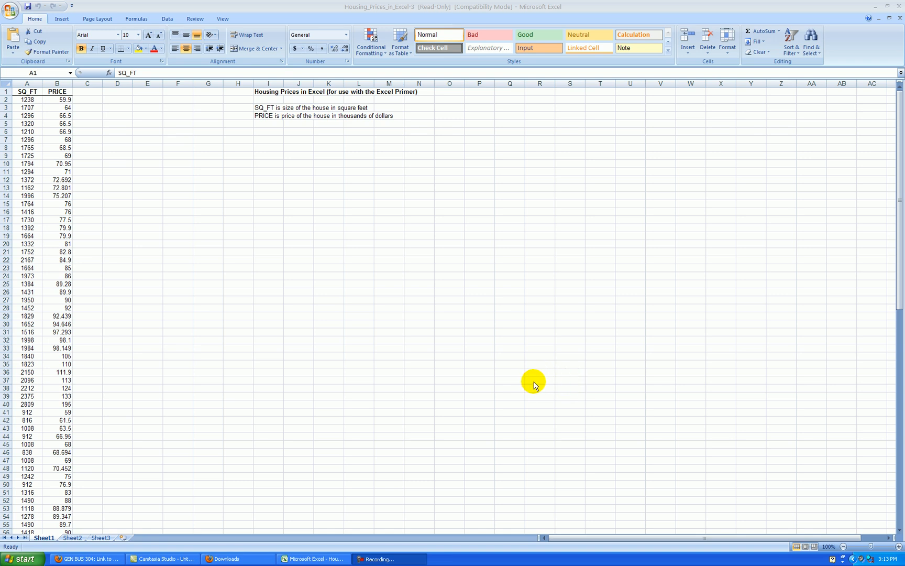
mouse_move(432, 281)
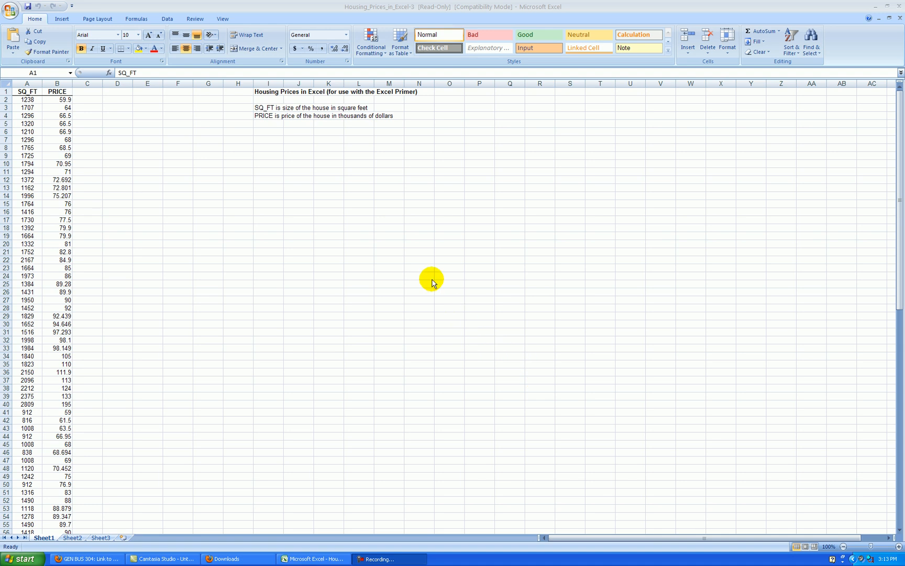
mouse_move(192, 176)
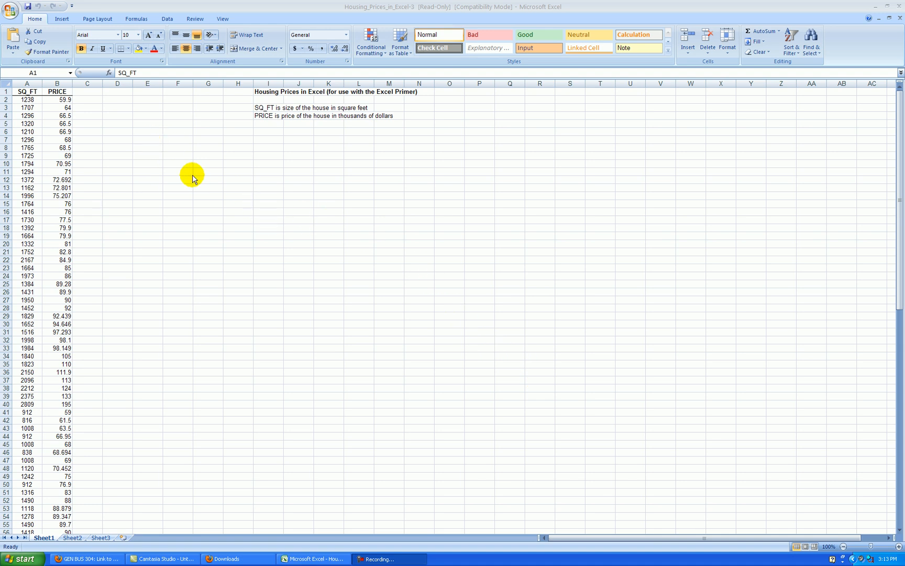
mouse_move(231, 176)
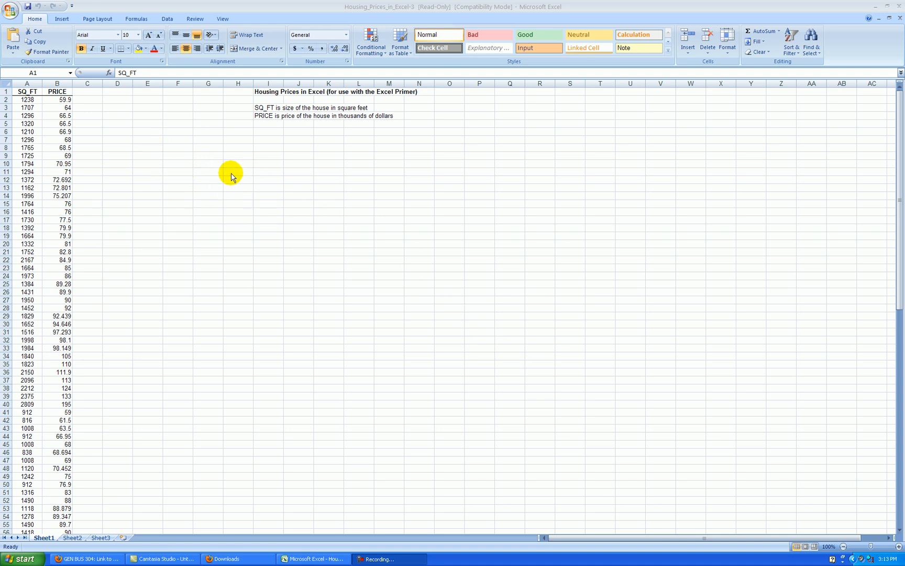
mouse_move(149, 133)
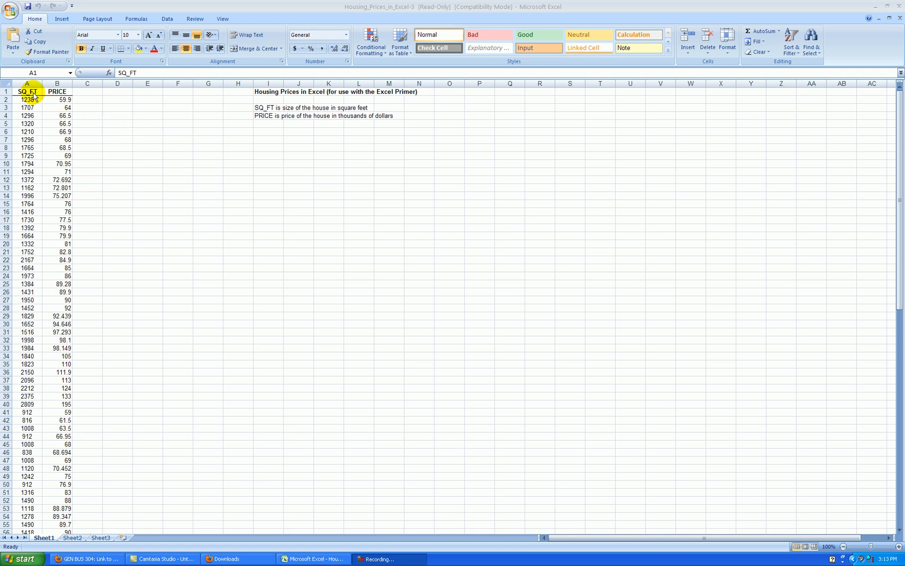
mouse_move(37, 114)
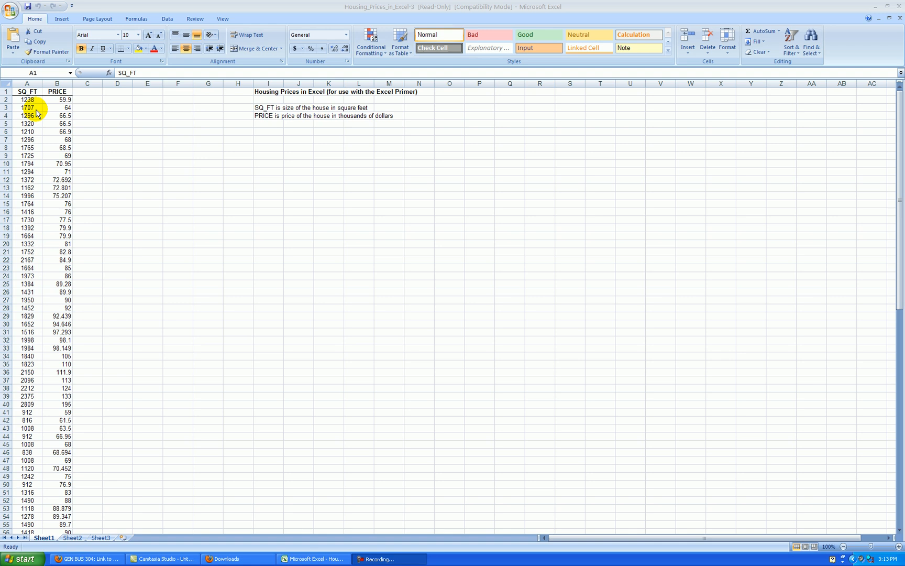
mouse_move(219, 173)
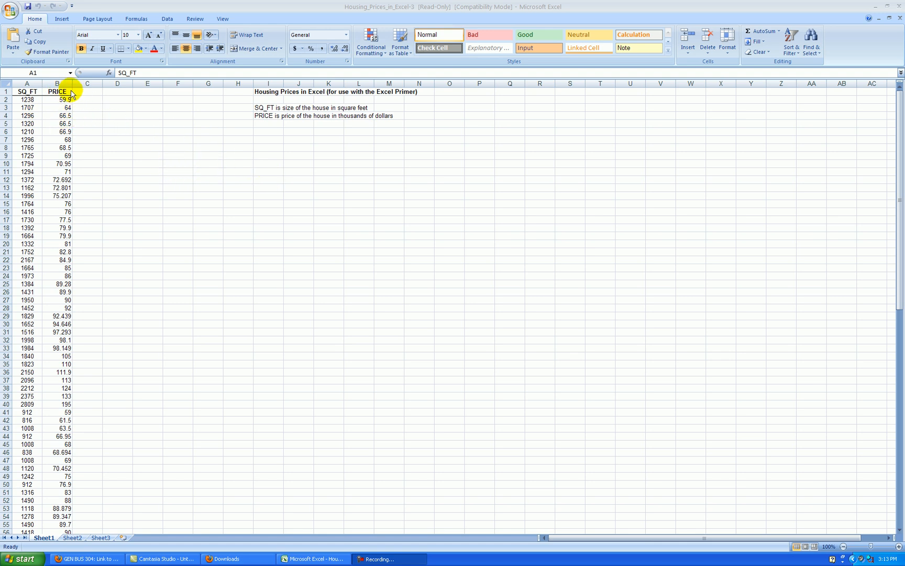
mouse_move(194, 142)
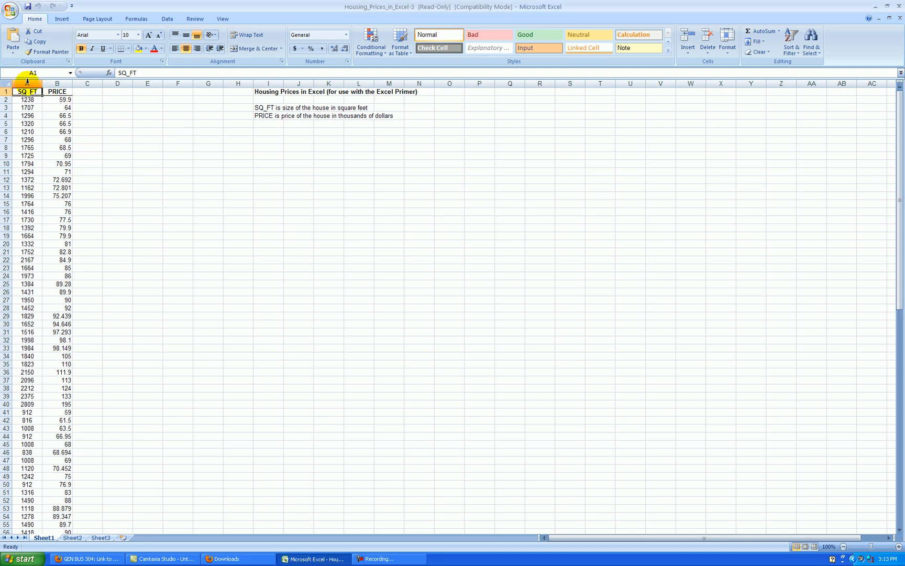
- Delete the SQ_FT column and sort the remaining PRICE values smallest to largest
right_click(26, 93)
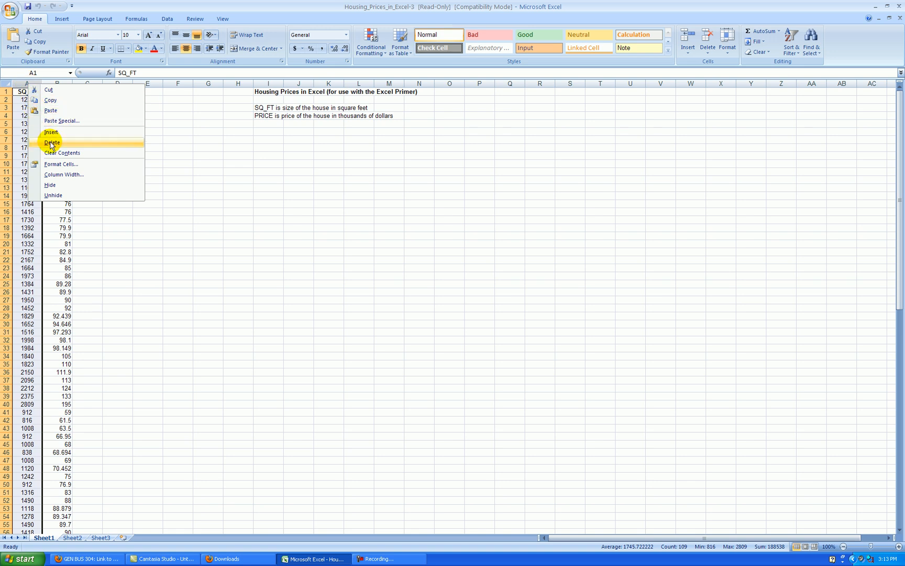
click(53, 142)
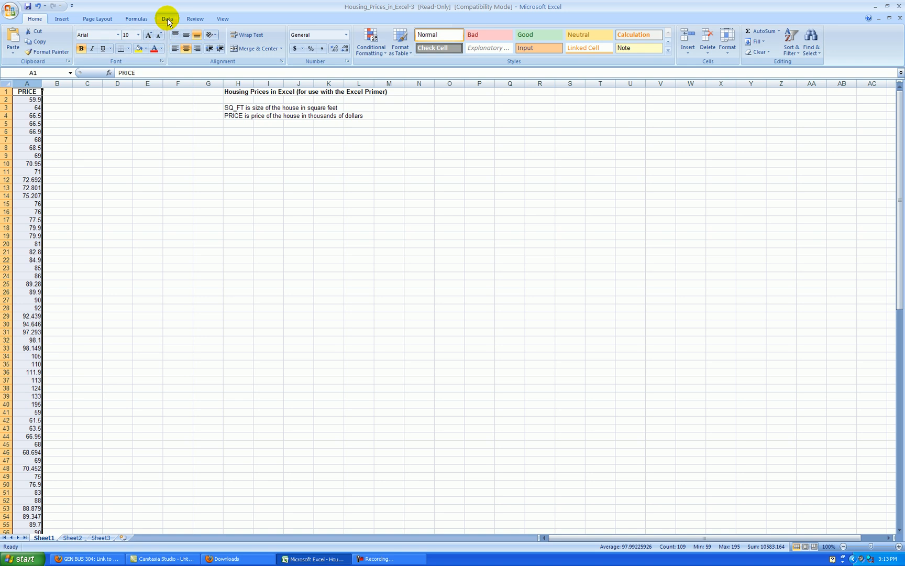
click(167, 19)
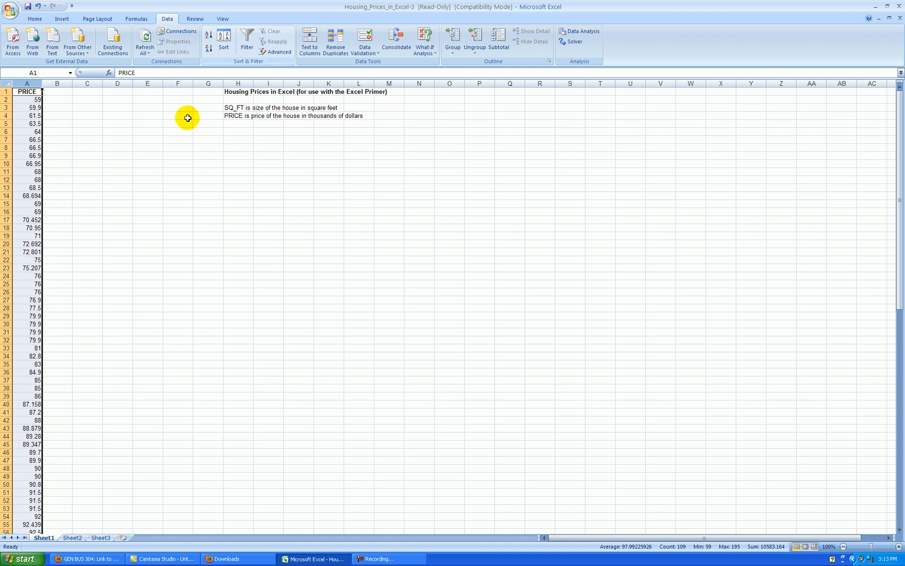
mouse_move(155, 213)
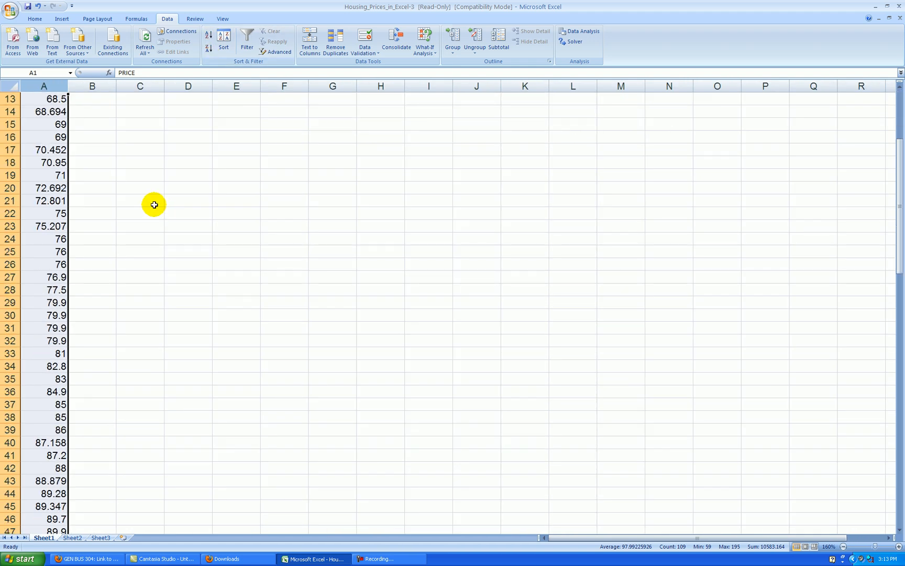
click(139, 277)
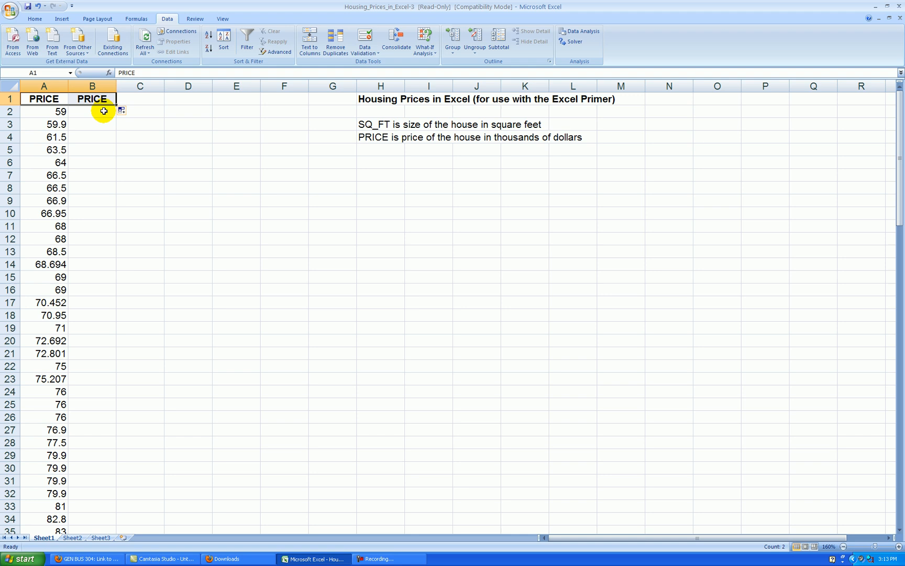
- Head column B with 'freq' and enter 1 for the first price
text(freq)
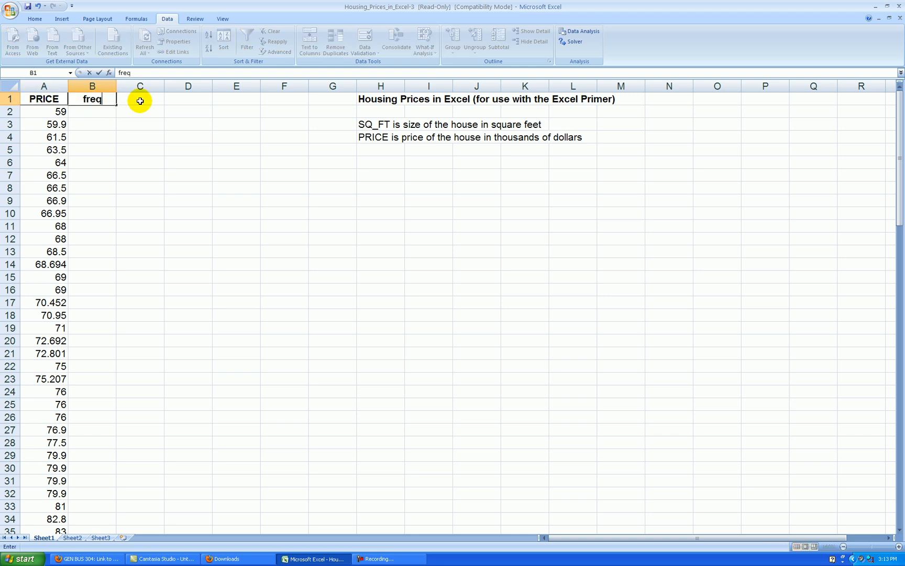
key(enter)
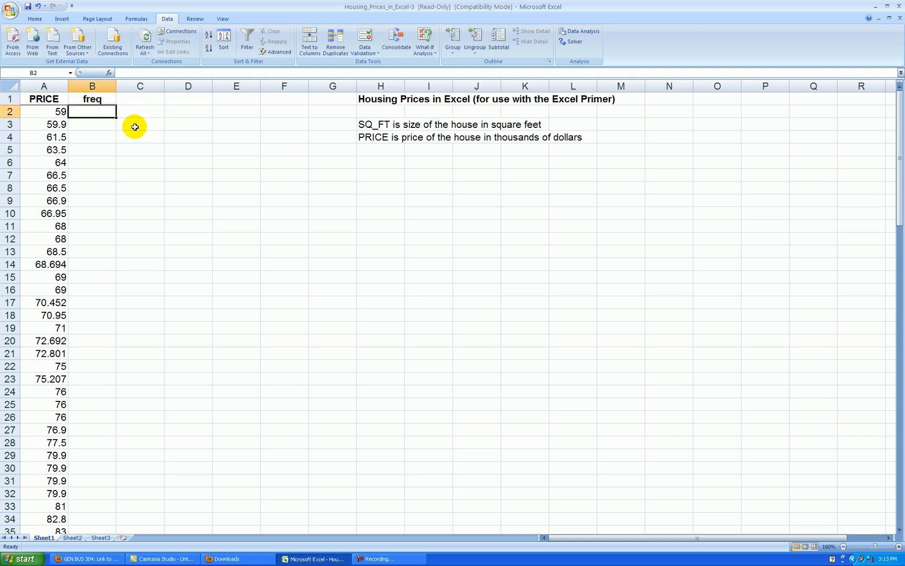
text(1)
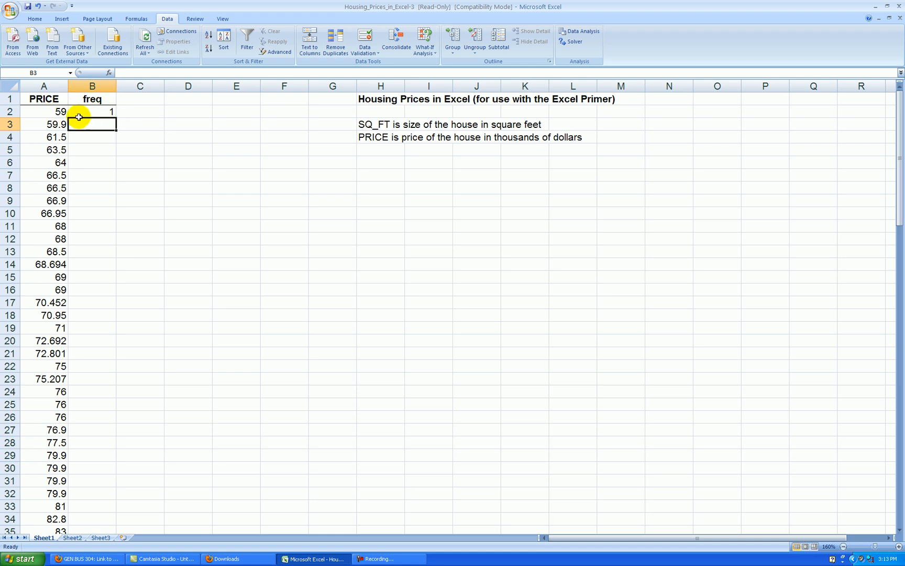
mouse_move(133, 134)
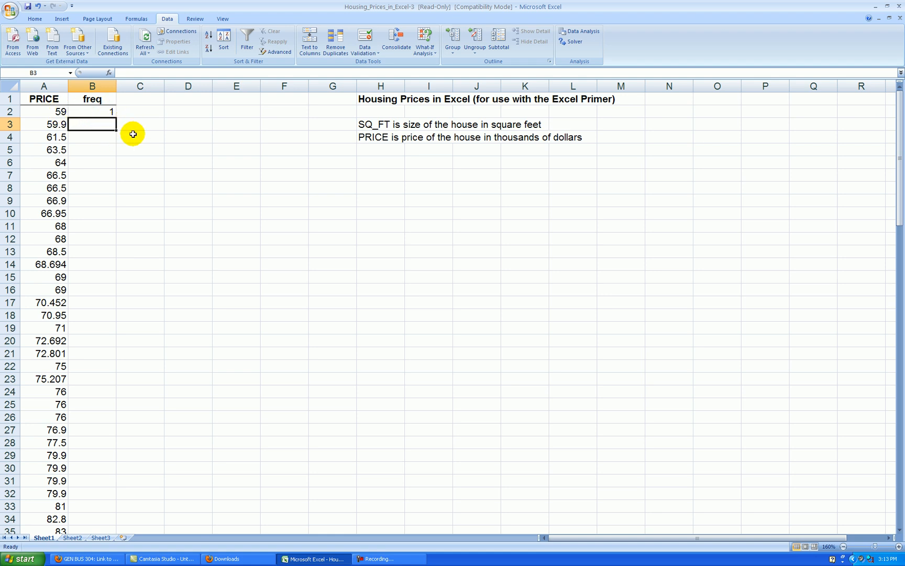
- Enter =IF(A3=A2,B2+1,1) and fill it down the freq column to count repeated prices
text(=if()
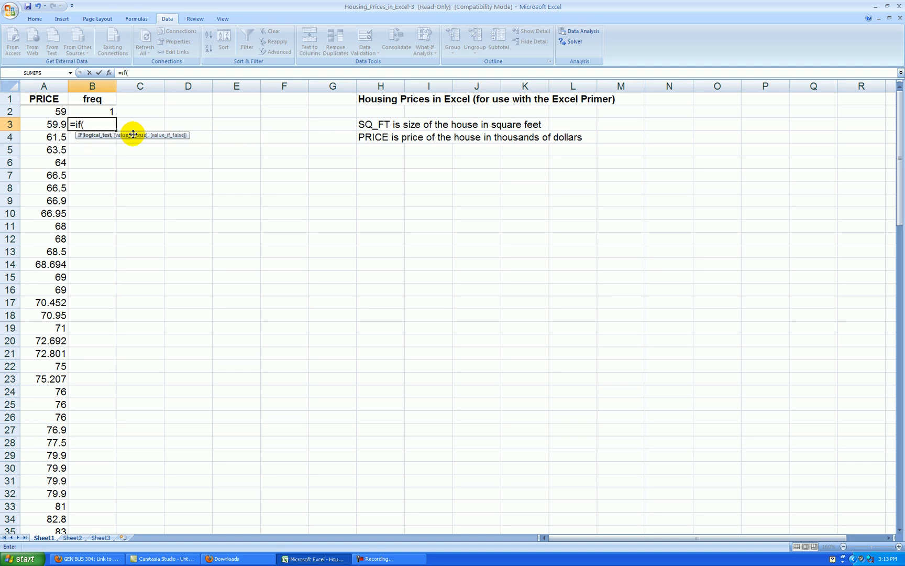
text(A3=)
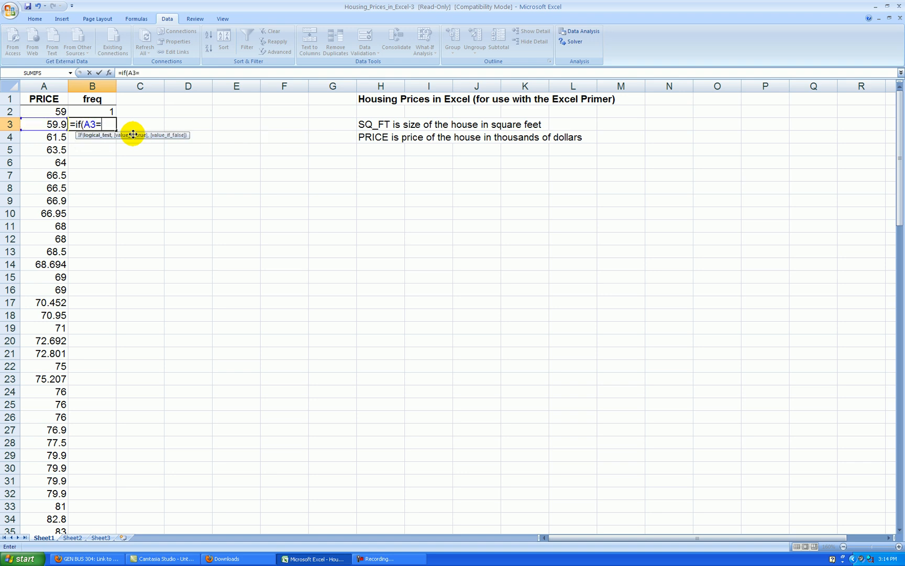
text(A2,)
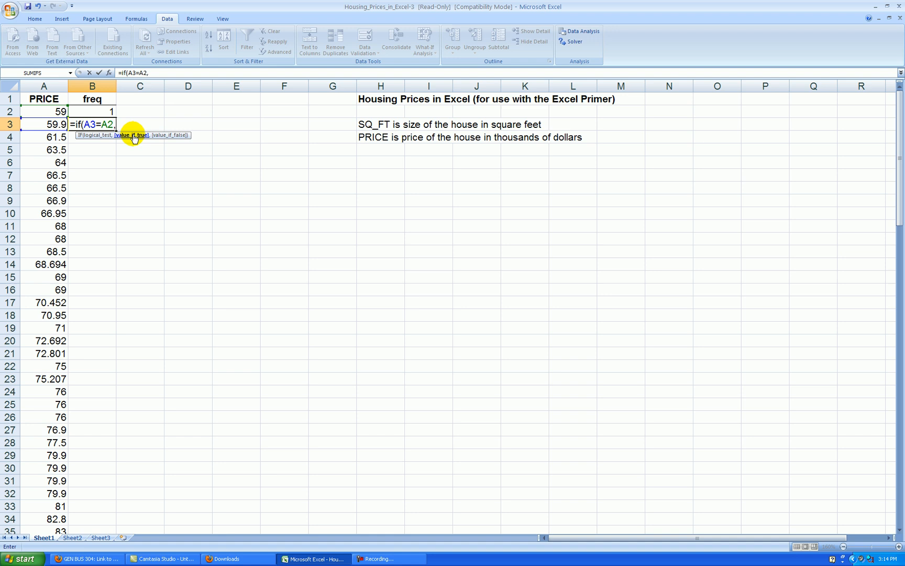
text(B2+1,1)
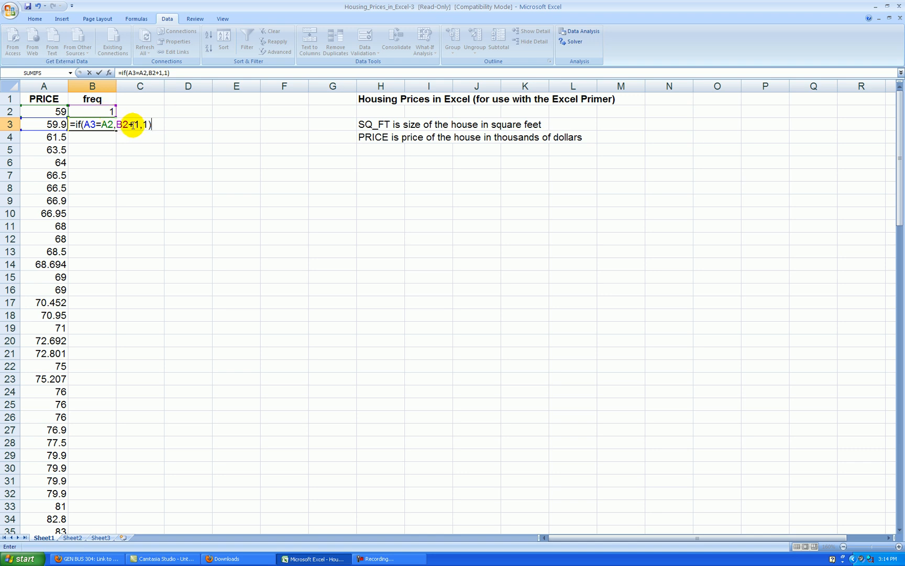
mouse_move(162, 153)
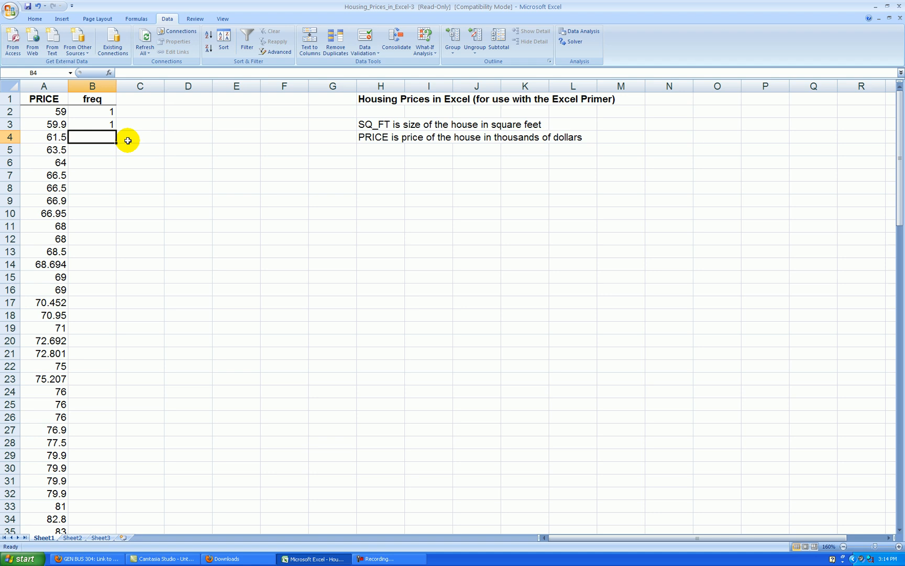
drag(92, 123, 92, 528)
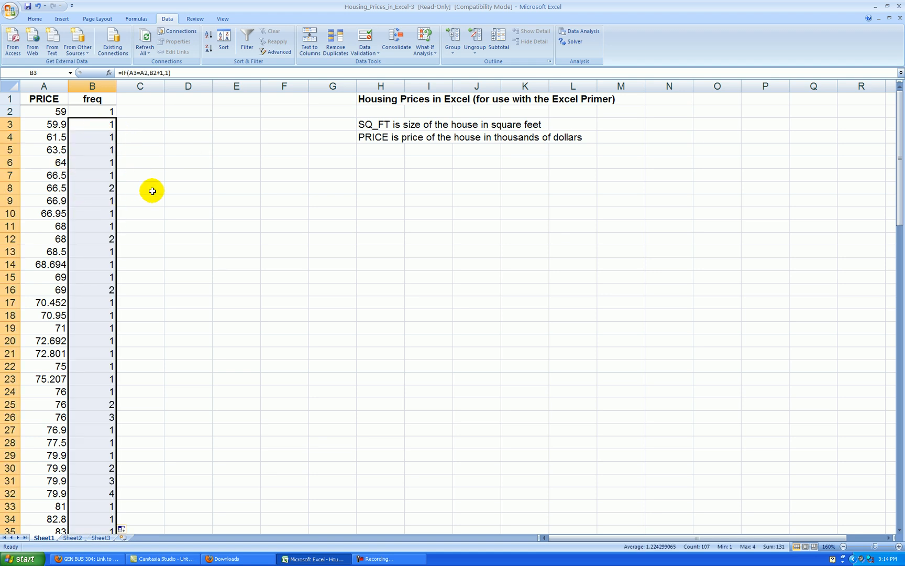
click(189, 187)
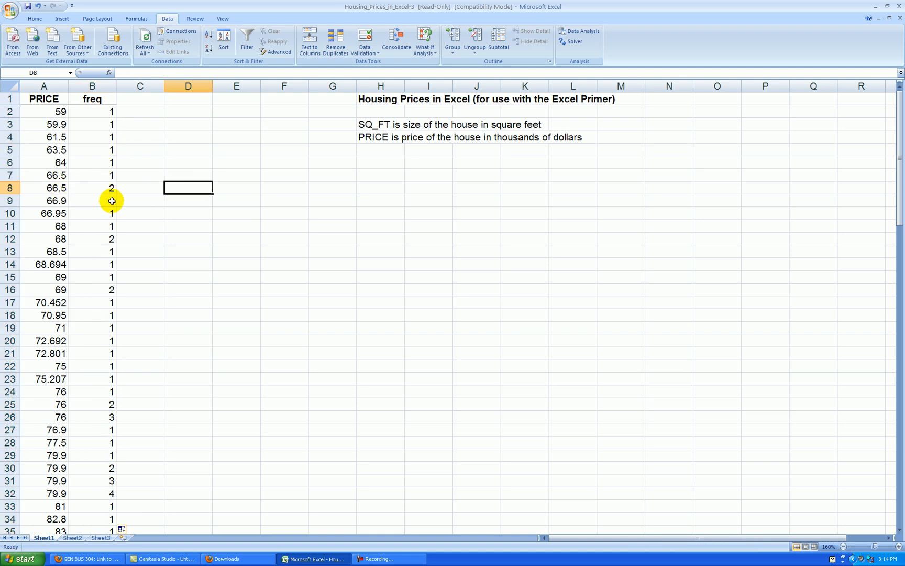
mouse_move(54, 111)
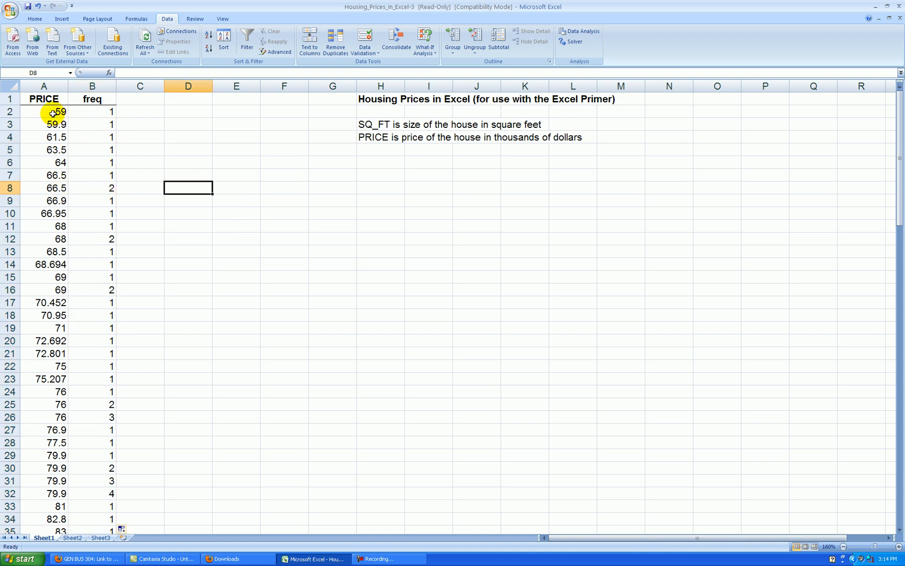
- Select the PRICE and freq data and insert a markers-only scatter chart
drag(53, 111, 100, 149)
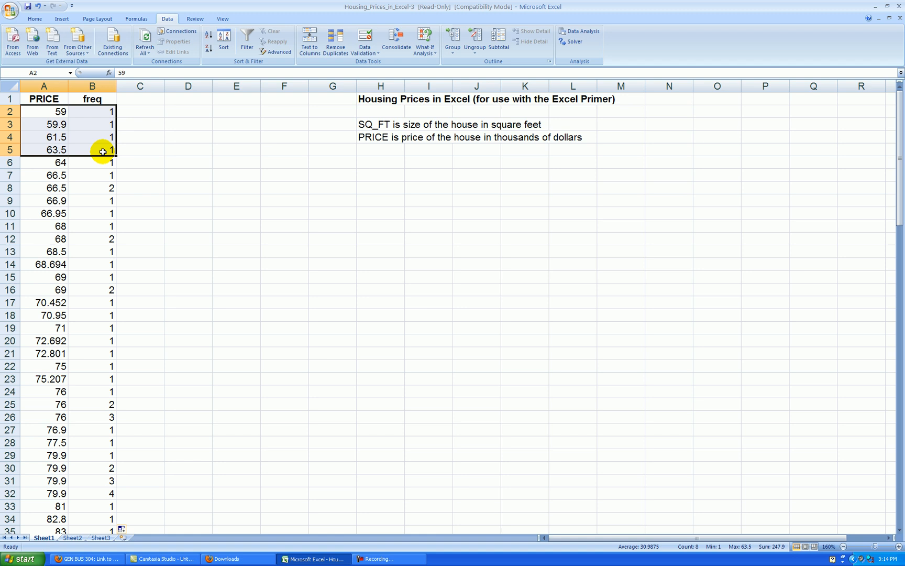
scroll(down, 3)
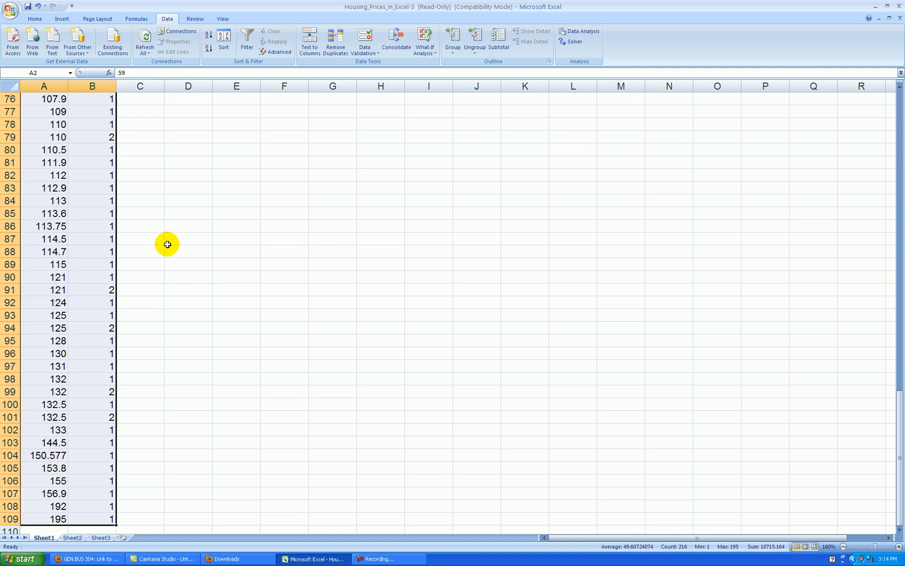
click(61, 19)
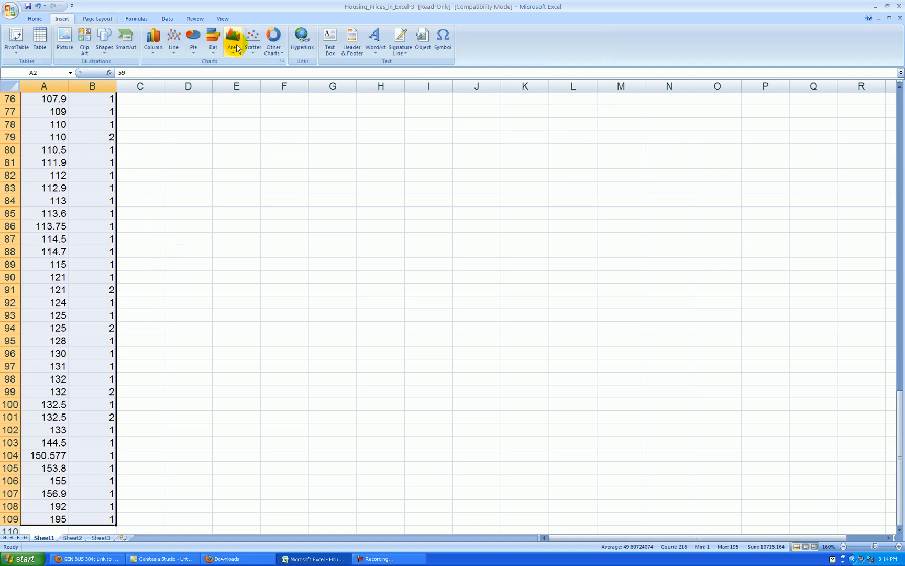
click(252, 38)
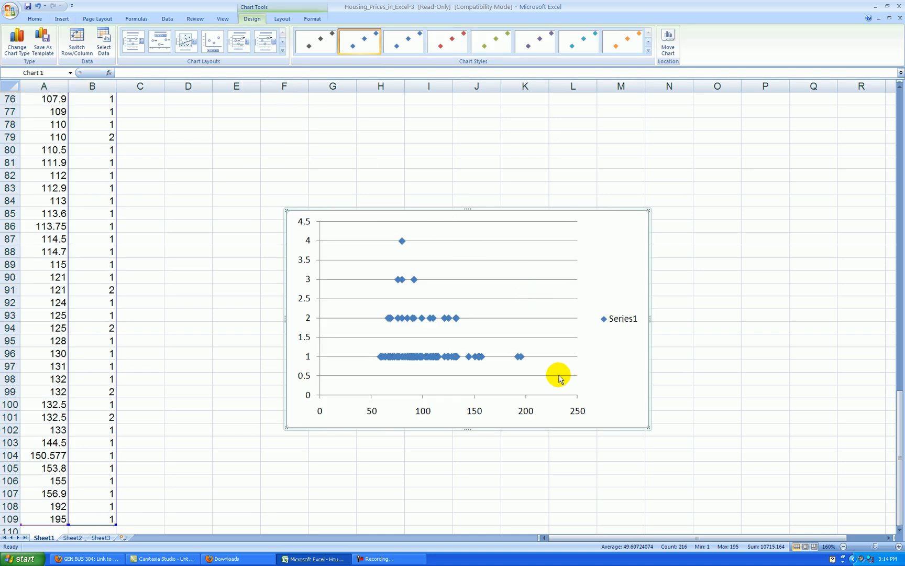
- Position the chart and remove its Series1 legend
click(219, 137)
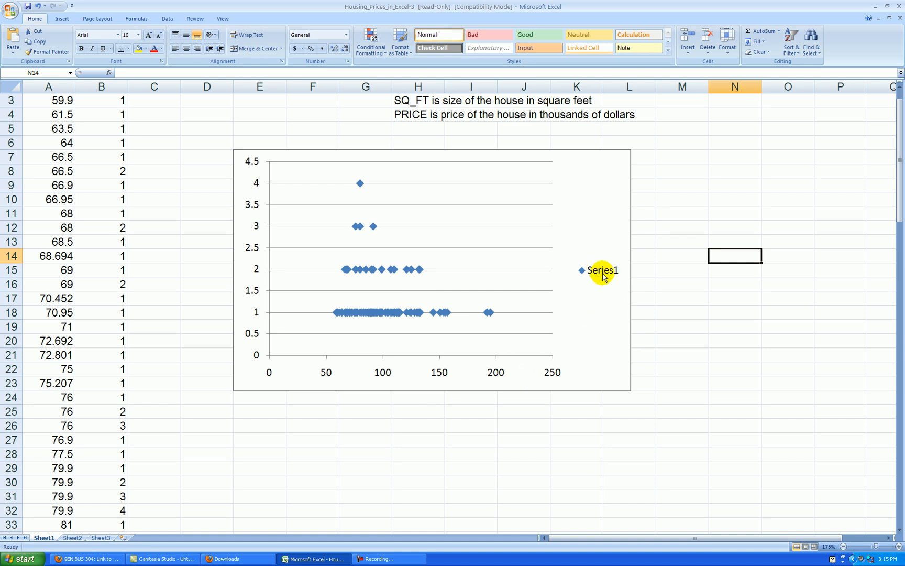
click(431, 271)
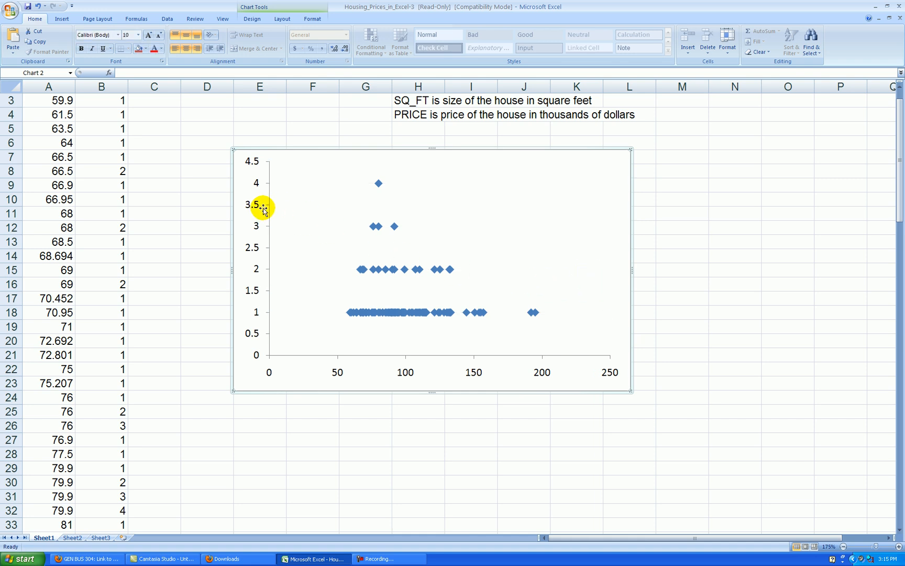
mouse_move(258, 234)
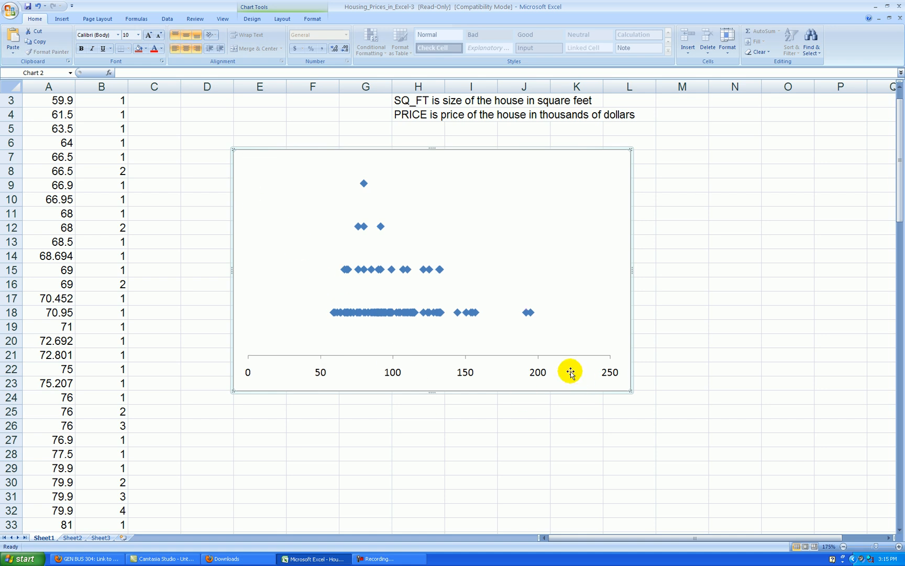
mouse_move(357, 381)
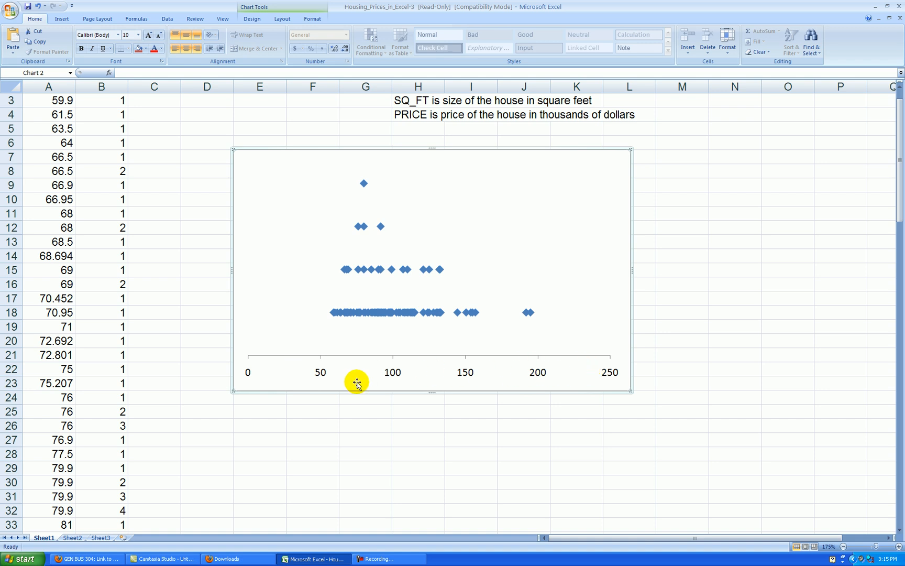
mouse_move(470, 371)
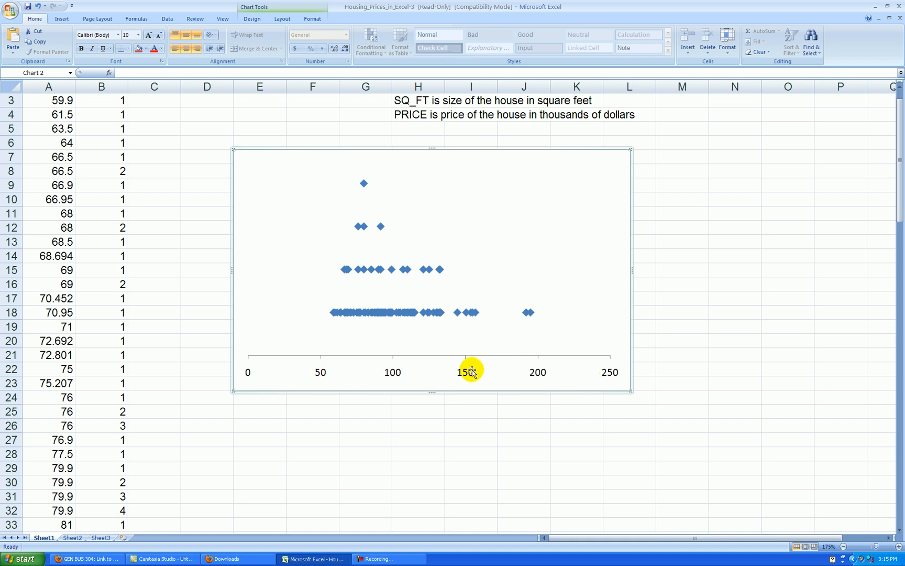
mouse_move(304, 227)
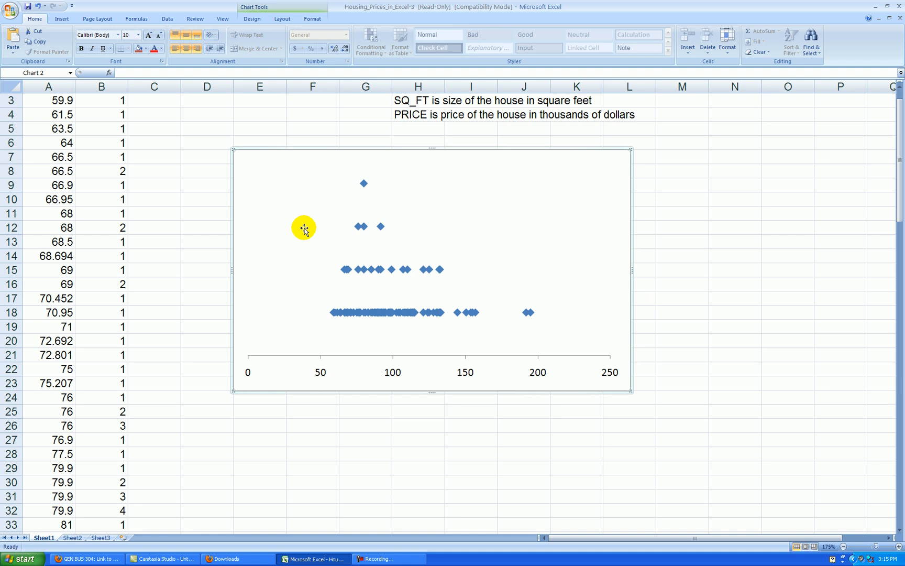
mouse_move(490, 385)
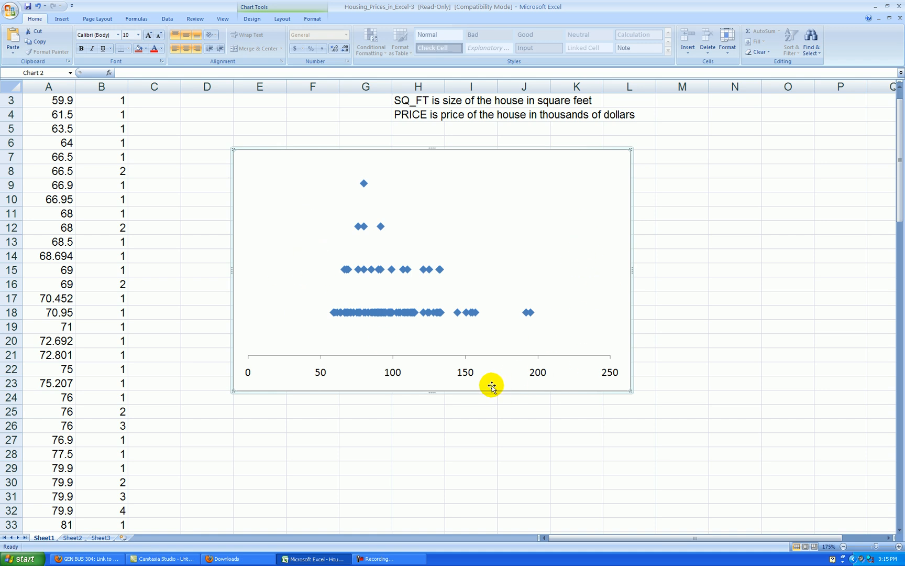
- Format the horizontal axis to run from 50 to 200 with a major unit of 25
right_click(466, 372)
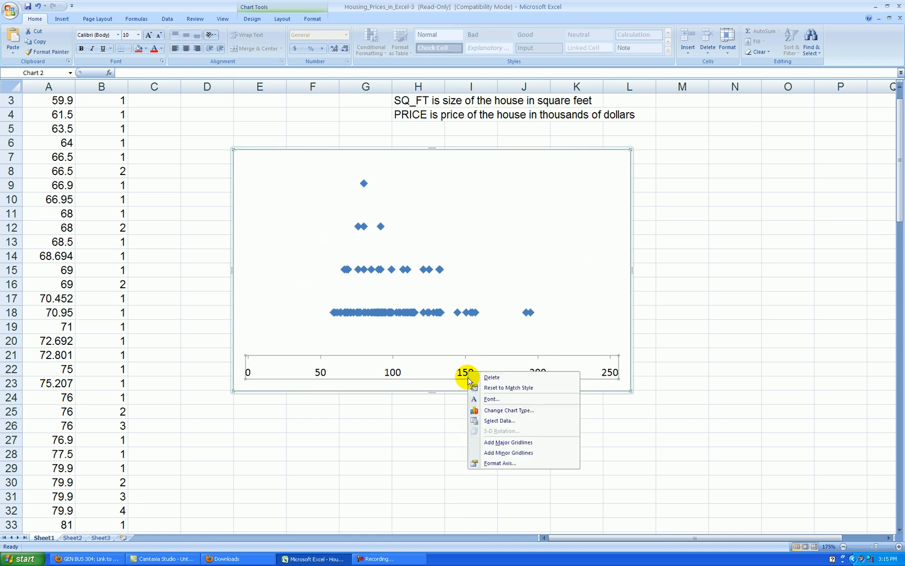
click(499, 462)
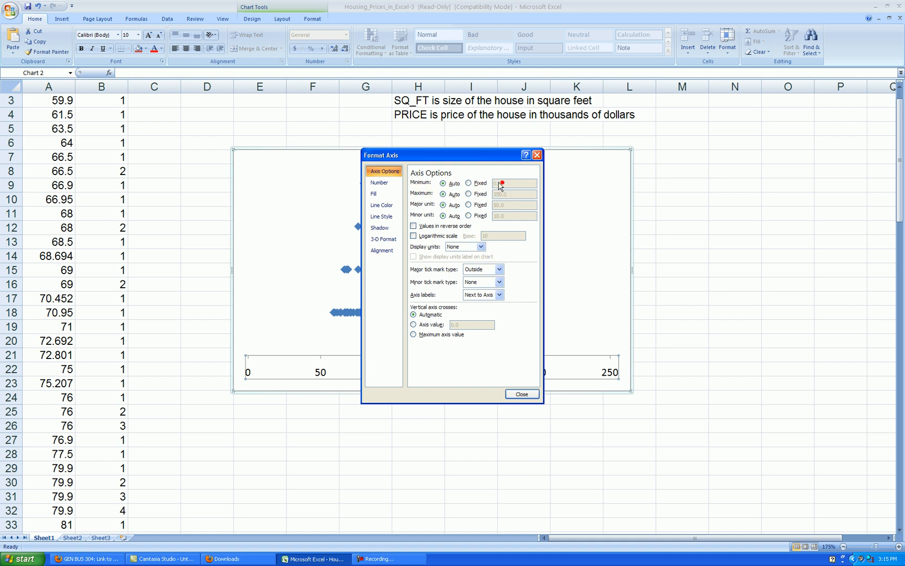
click(468, 183)
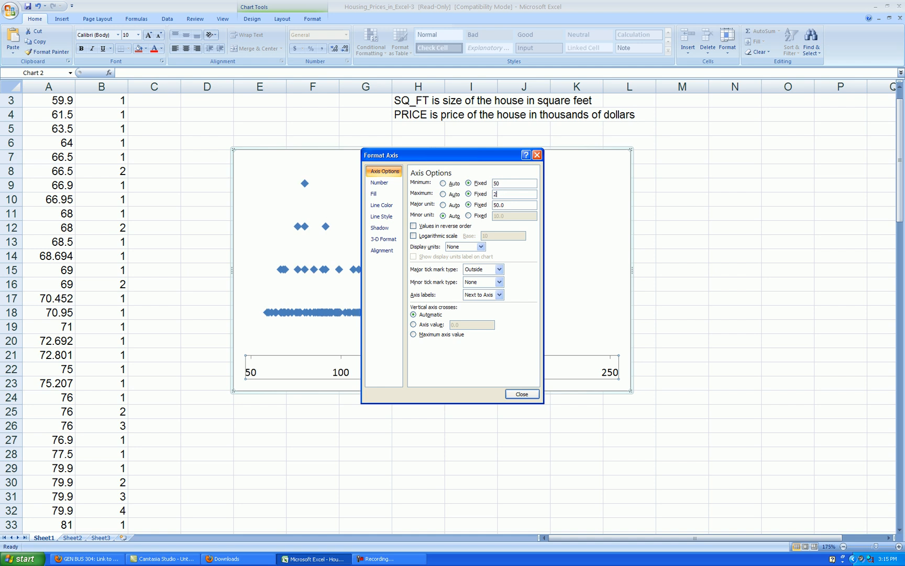
text(200)
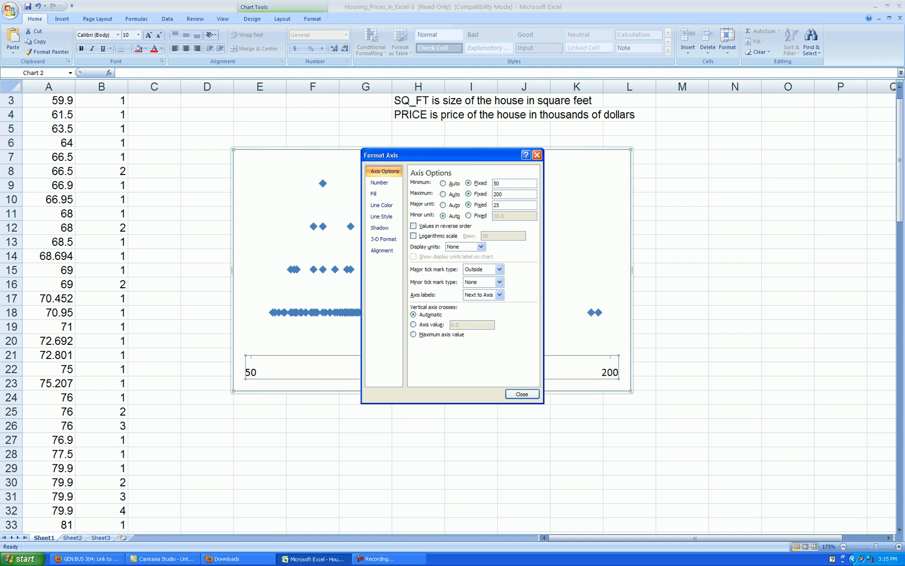
click(521, 394)
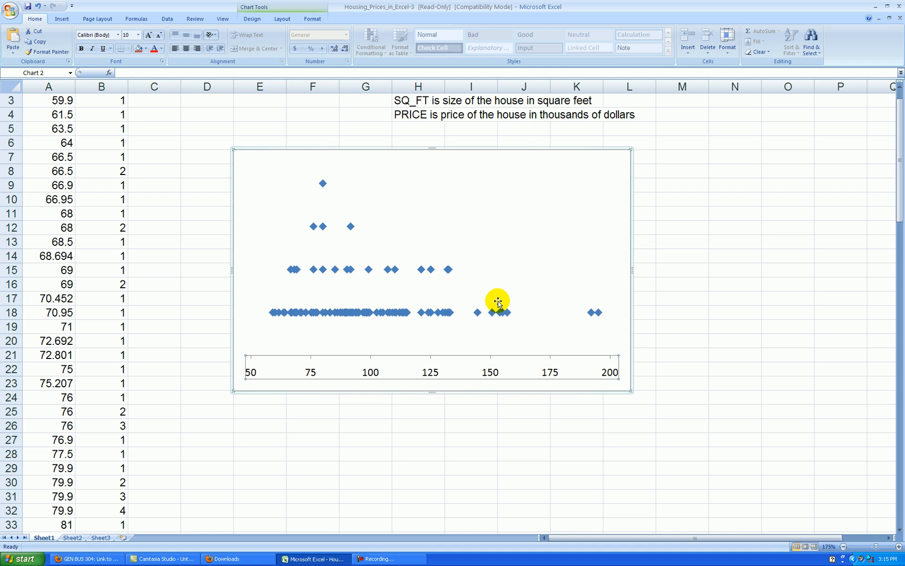
mouse_move(402, 315)
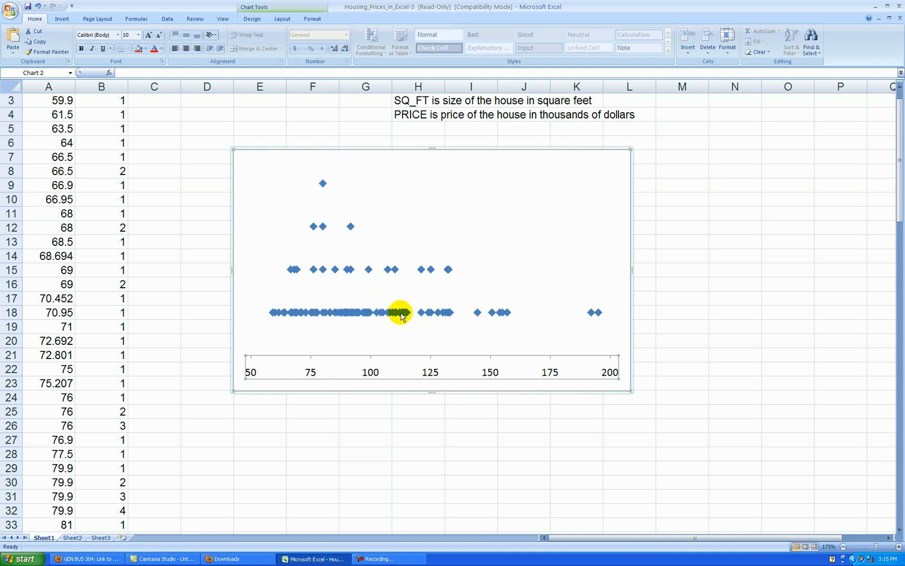
- Format the data series as circle markers with solid black fill and black outline
double_click(402, 313)
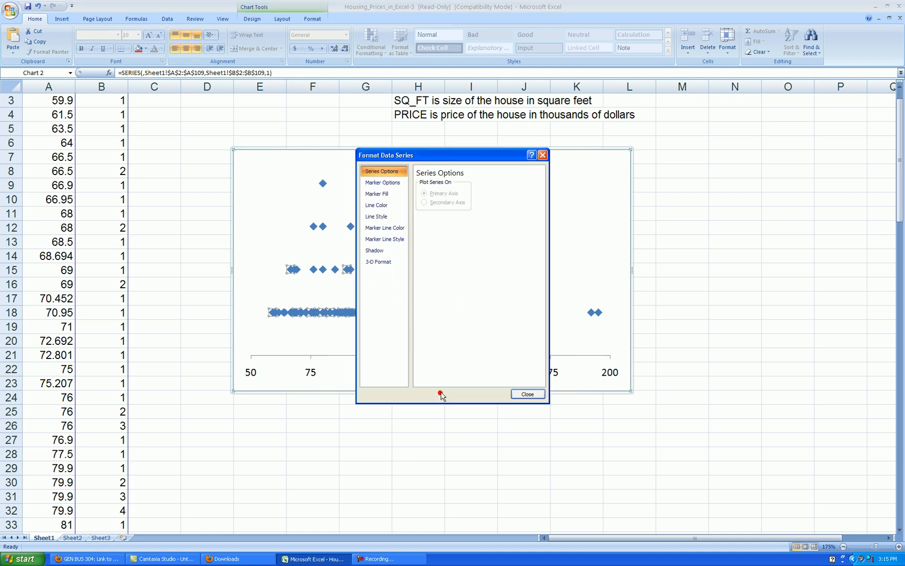
click(382, 183)
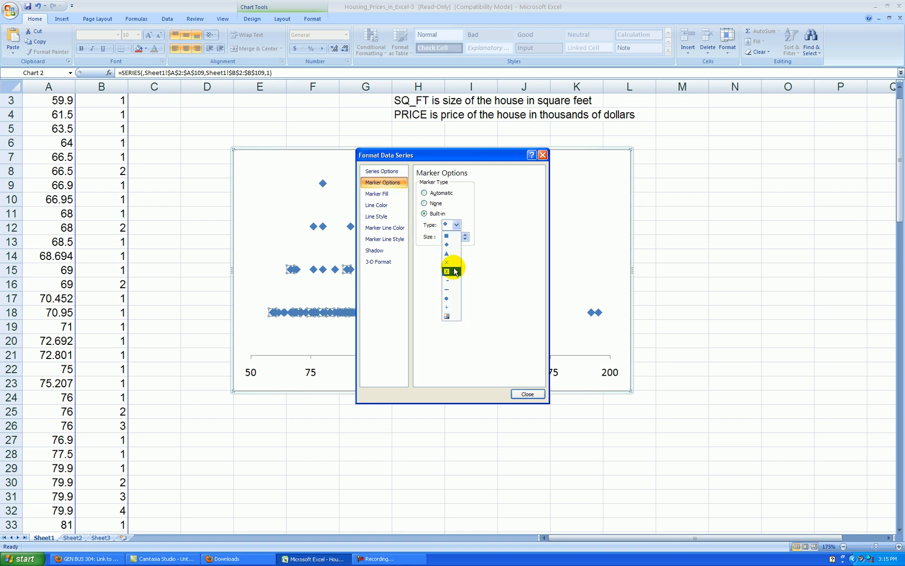
click(446, 272)
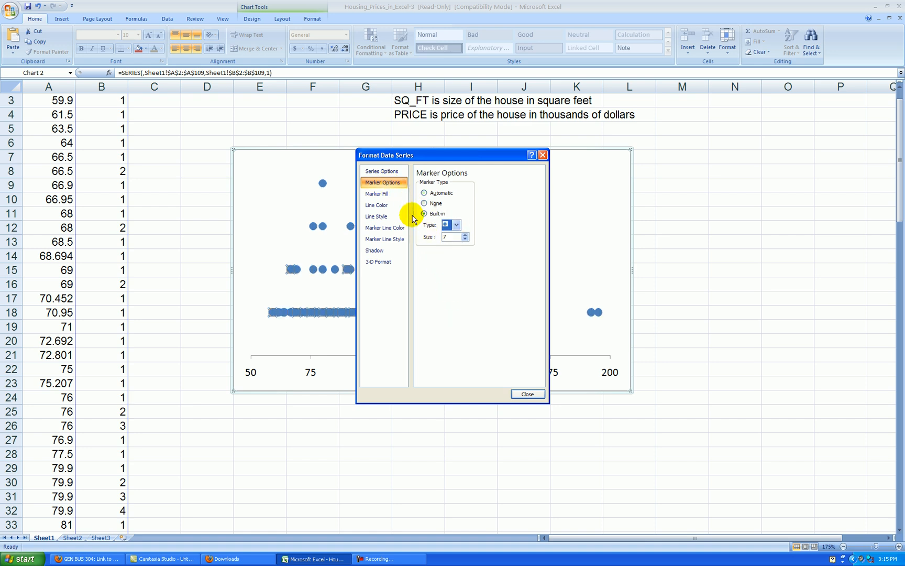
click(376, 194)
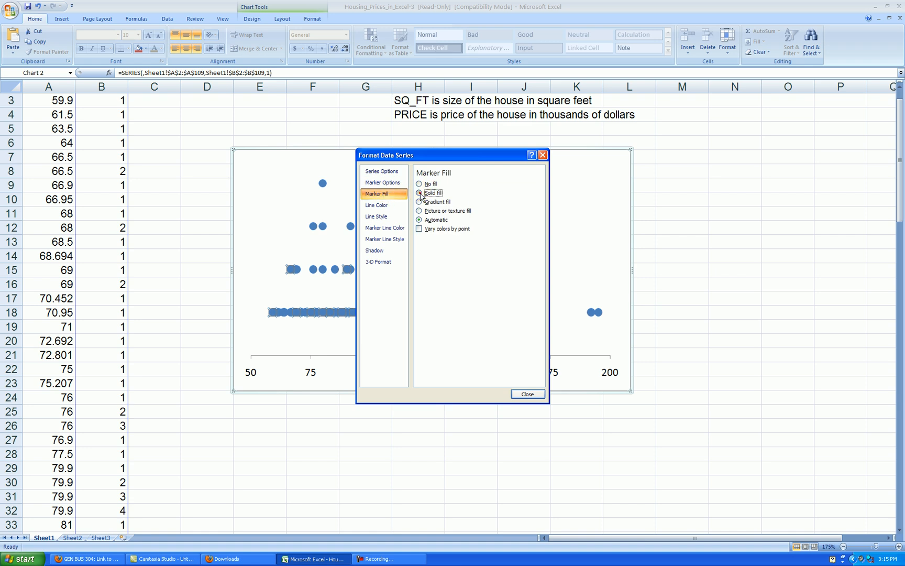
click(420, 192)
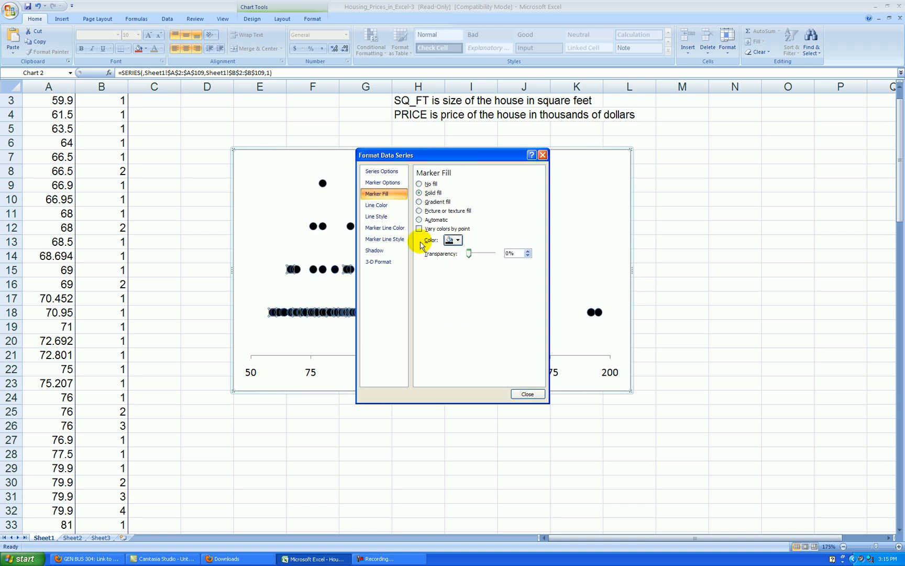
click(383, 227)
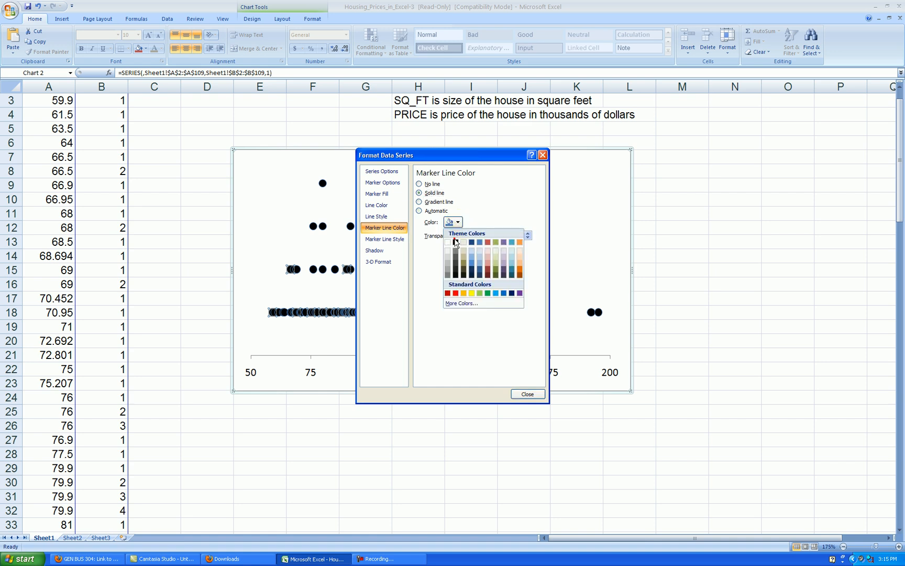
click(526, 394)
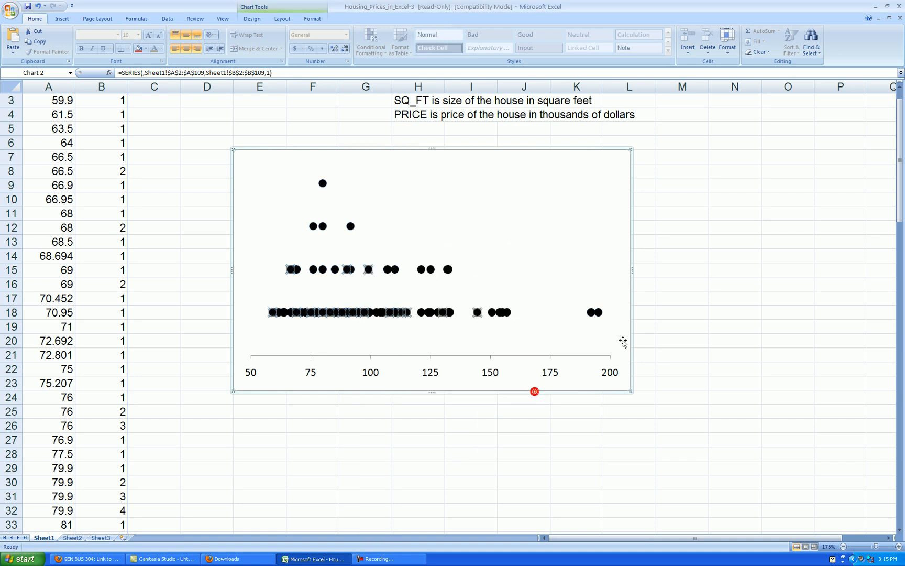
click(681, 325)
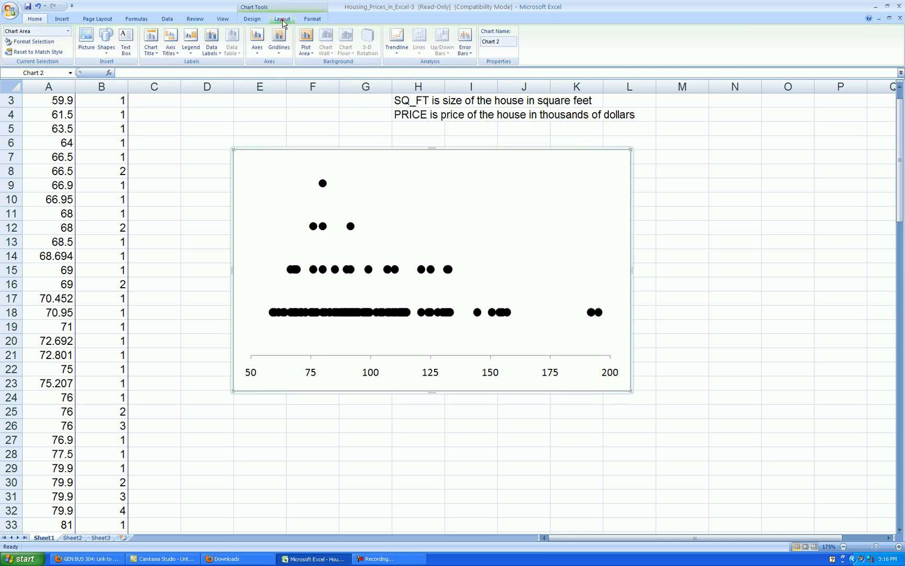
- Add a title below the horizontal axis reading 'Price ($1000s)'
click(170, 41)
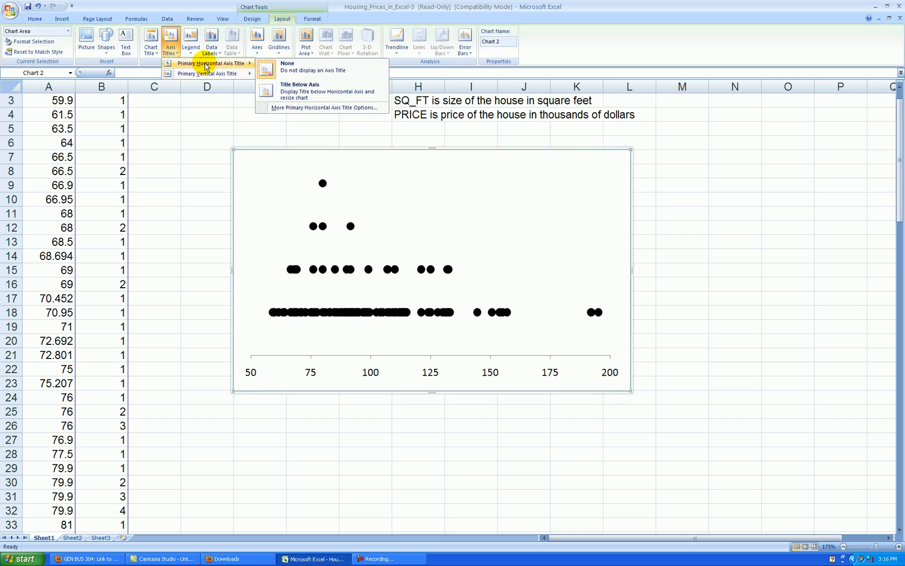
click(299, 91)
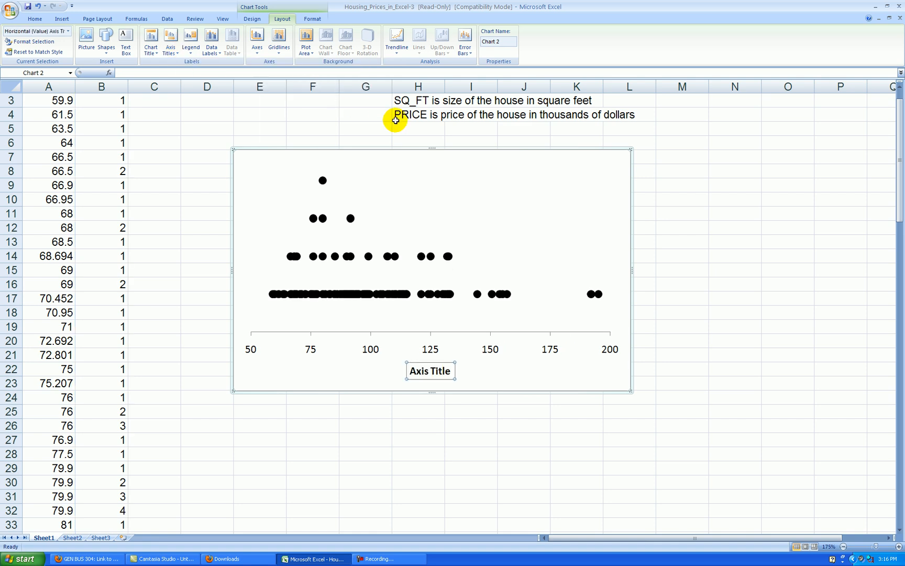
text(Price ($1000s)
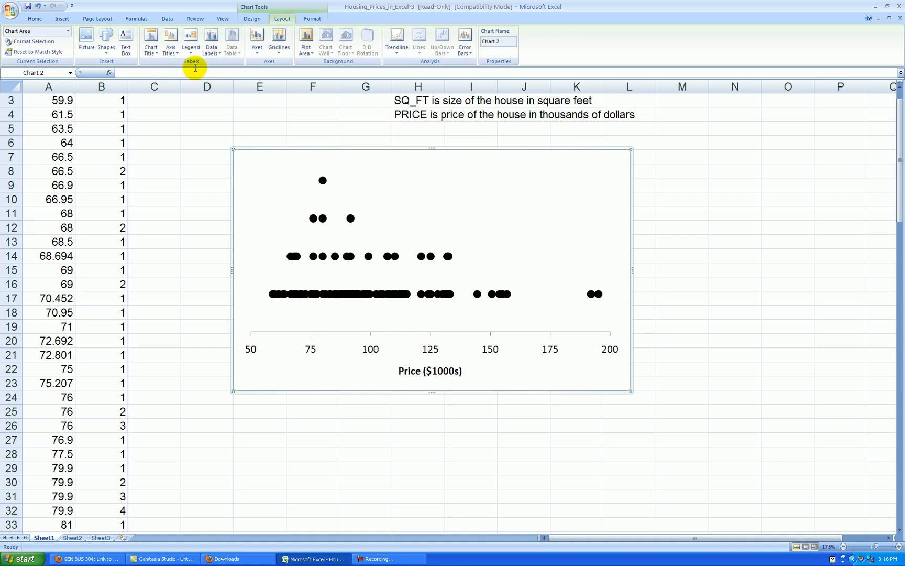
- Add the chart title 'Dotplot of House Prices' above the chart
click(151, 42)
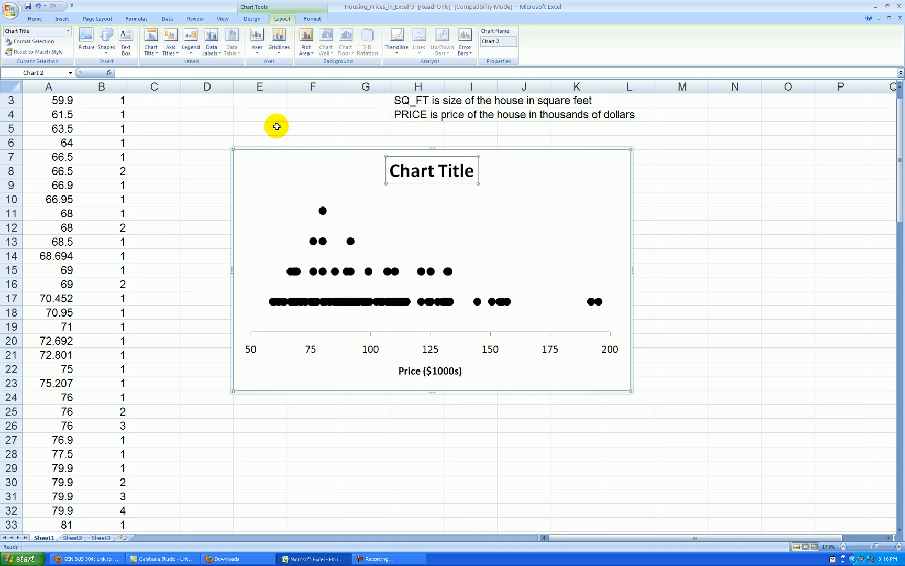
mouse_move(455, 202)
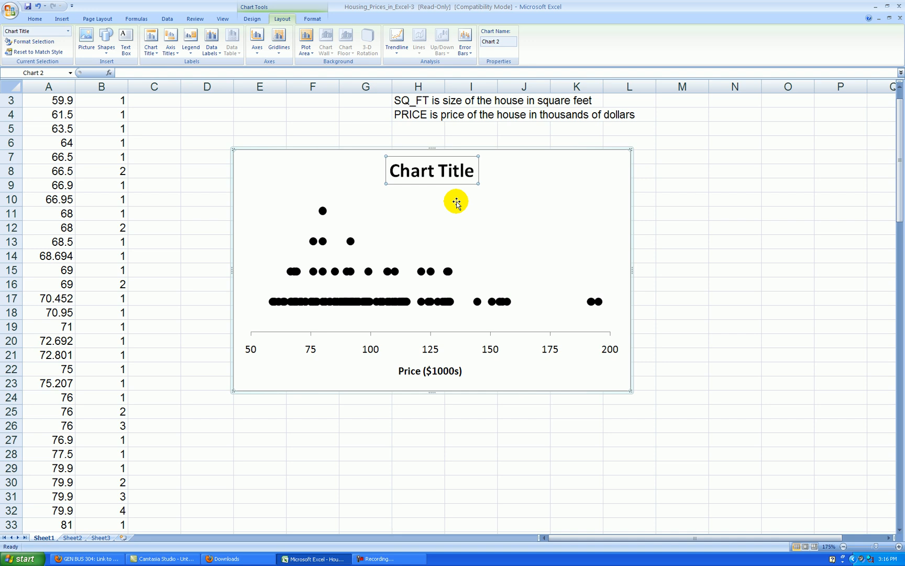
text(Dotplot of House Prices)
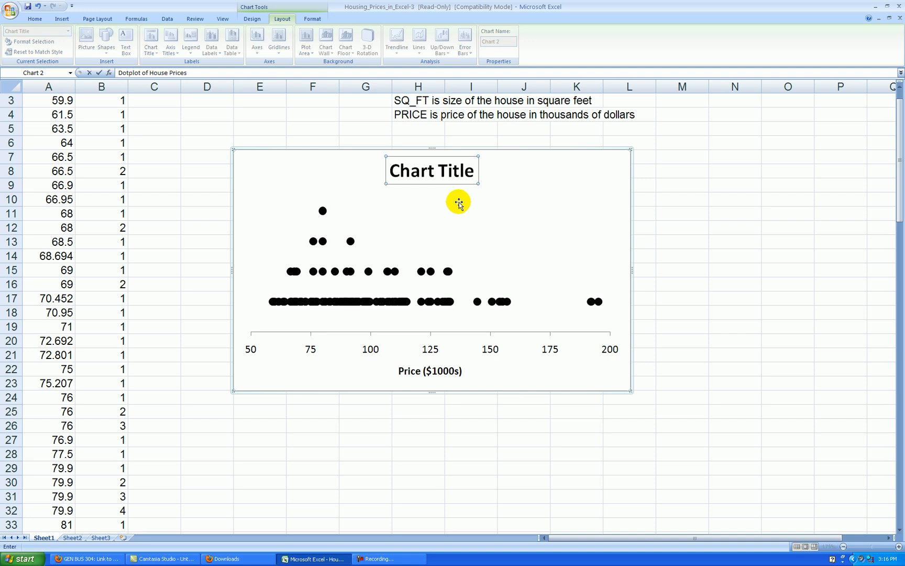
text(Dotplot of House Prices)
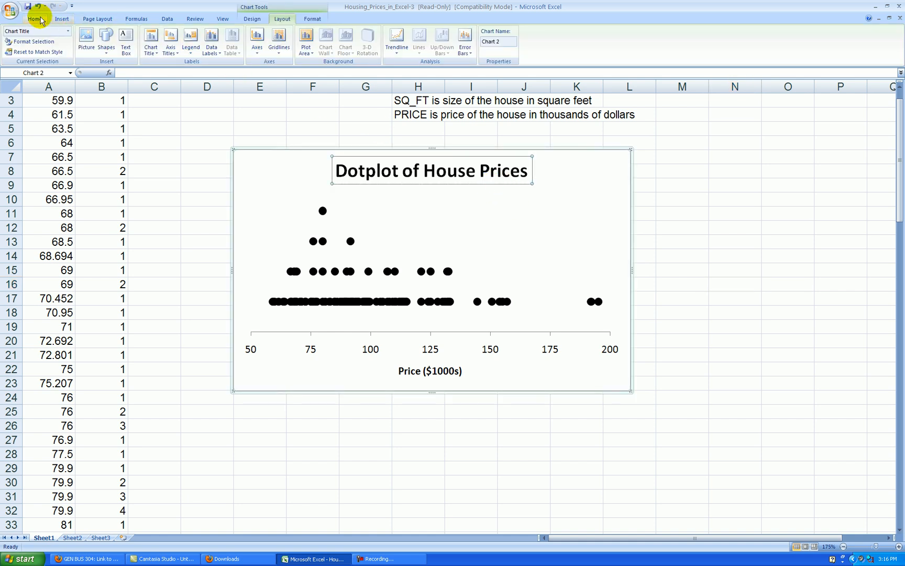
click(34, 18)
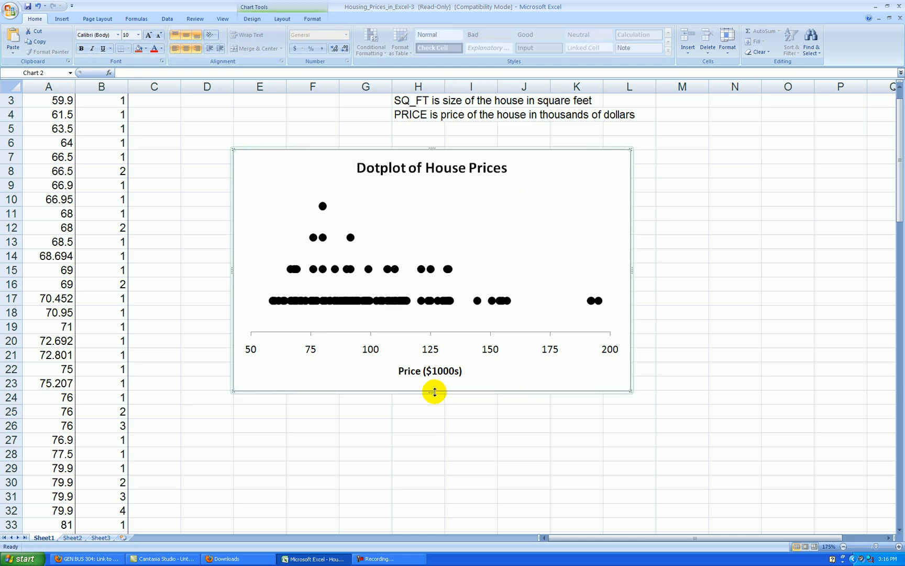
mouse_move(434, 314)
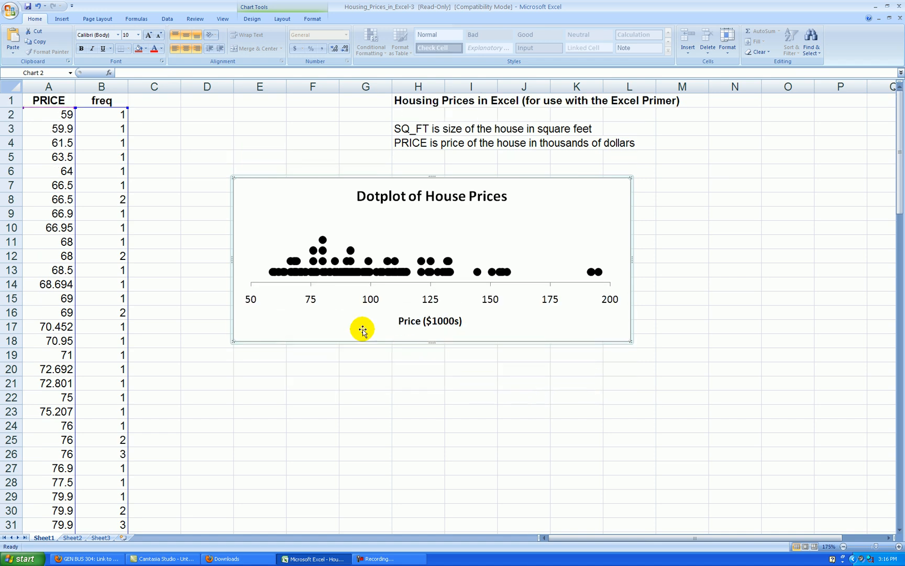
mouse_move(374, 245)
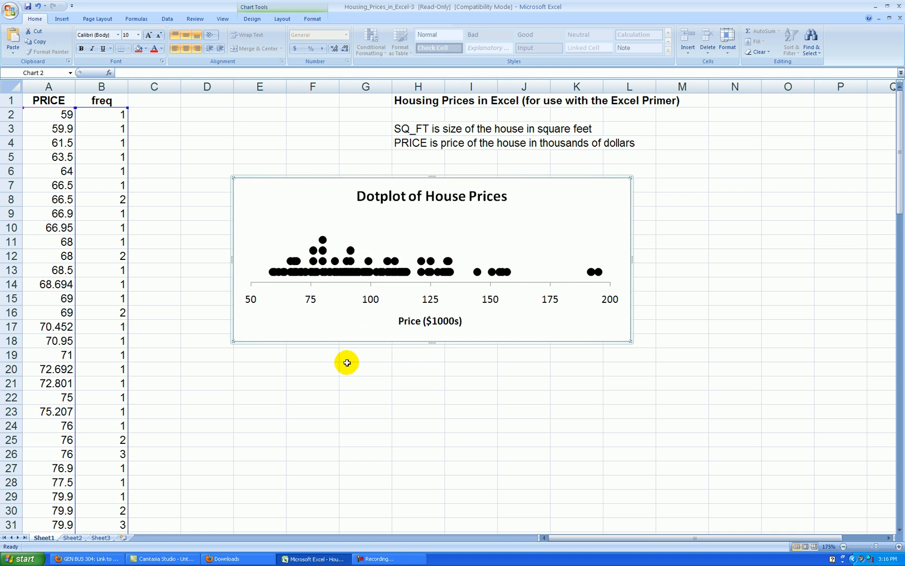
mouse_move(587, 304)
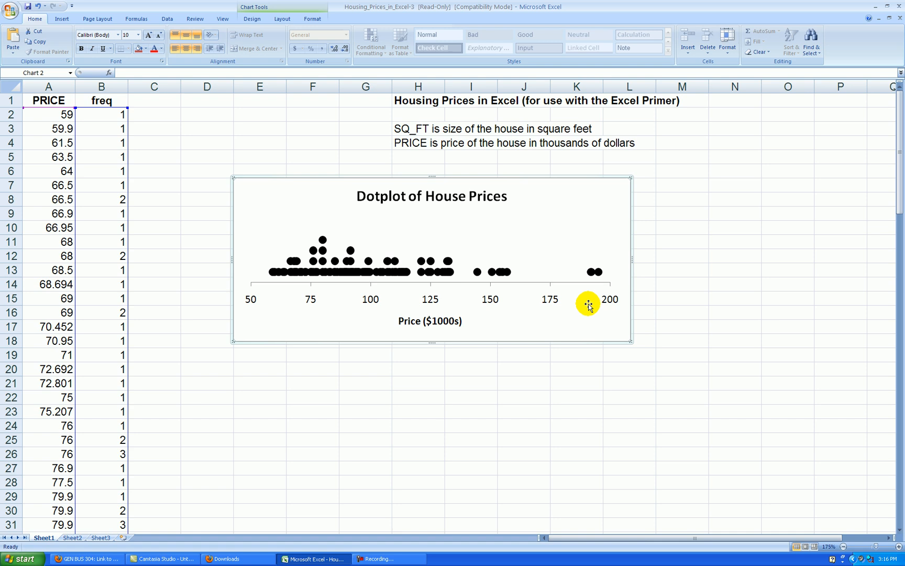
mouse_move(445, 371)
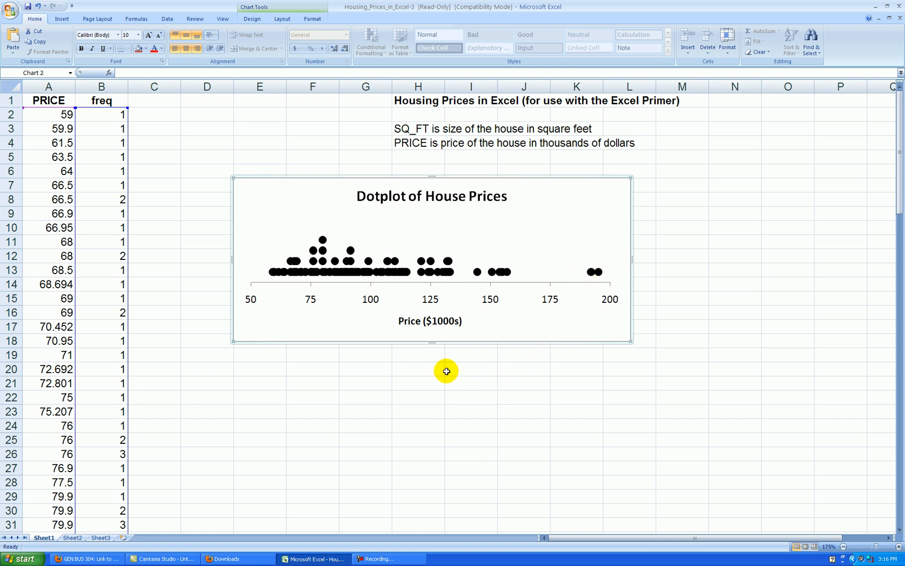
mouse_move(308, 274)
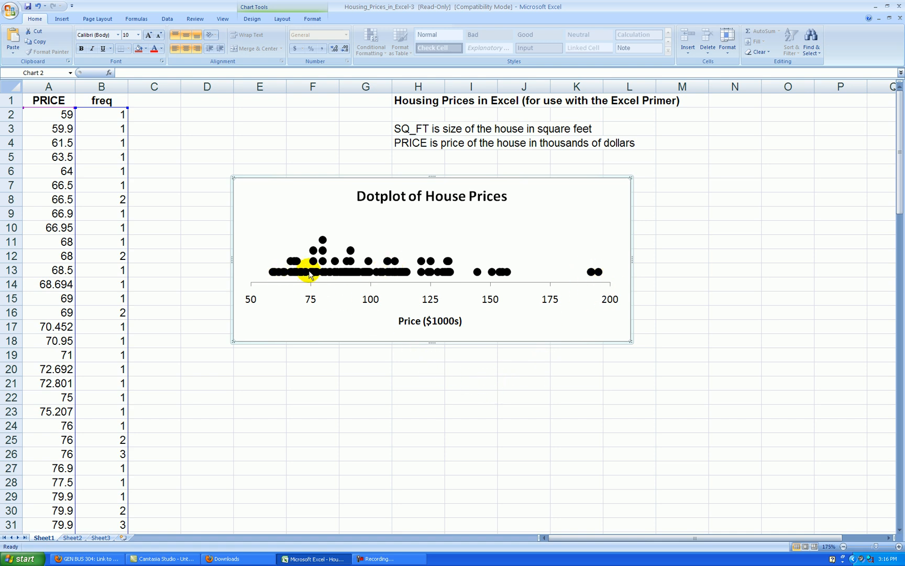
mouse_move(347, 275)
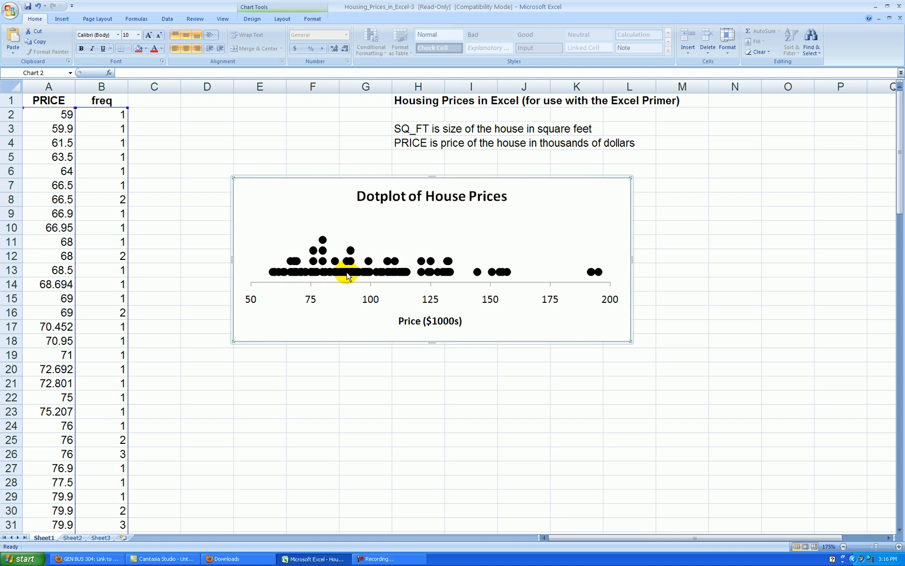
mouse_move(332, 277)
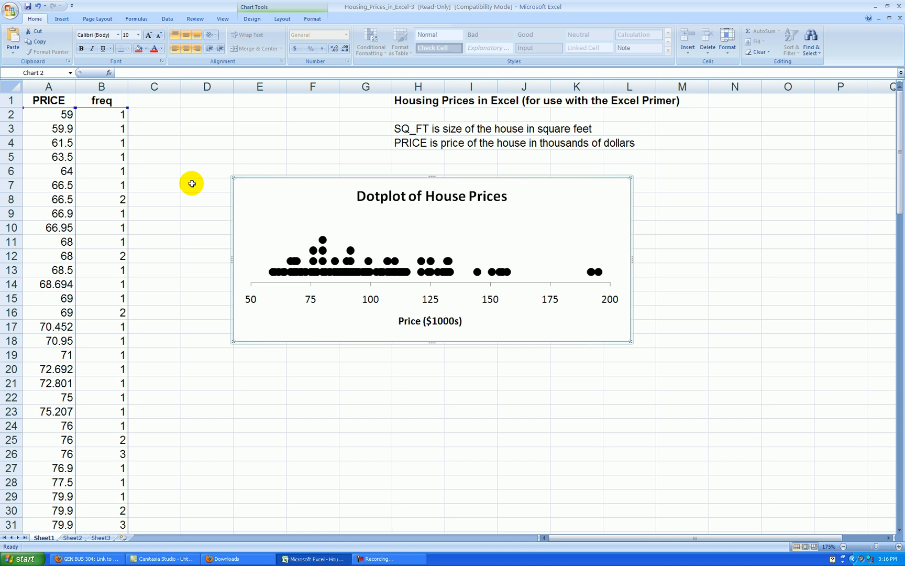
mouse_move(296, 260)
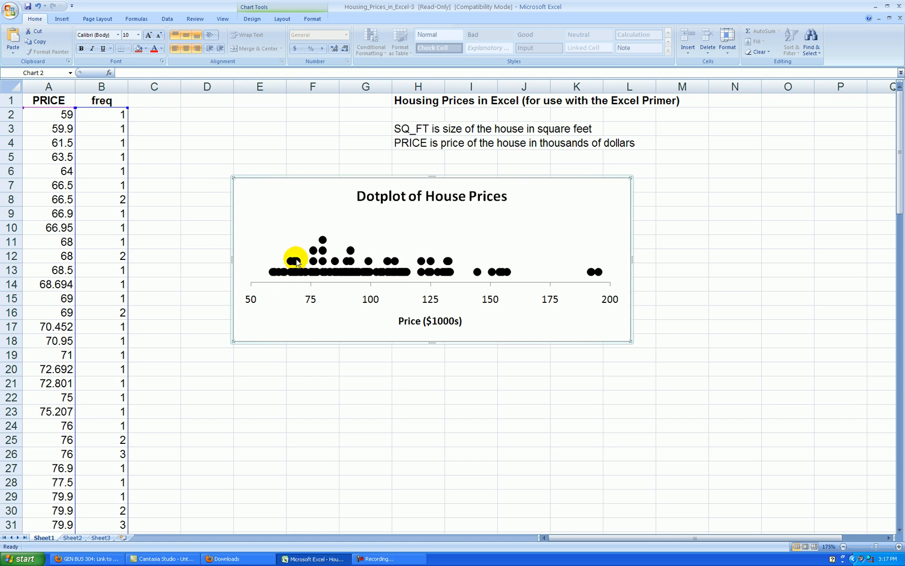
mouse_move(301, 348)
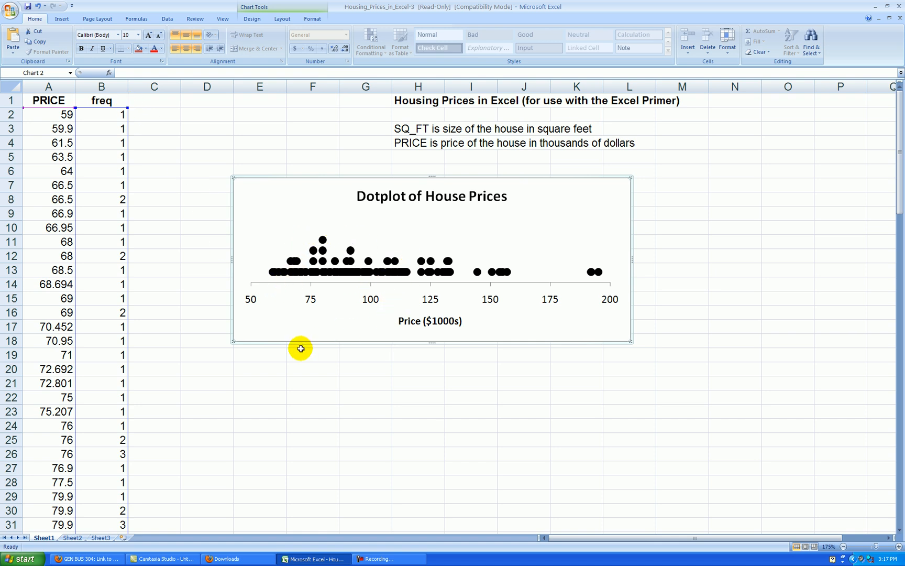